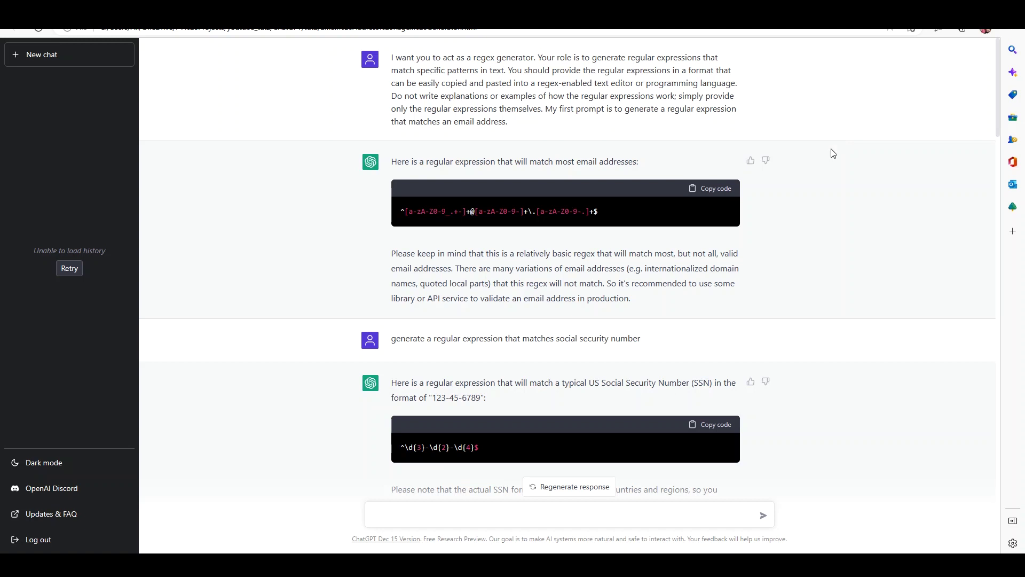
pyautogui.moveTo(568, 128)
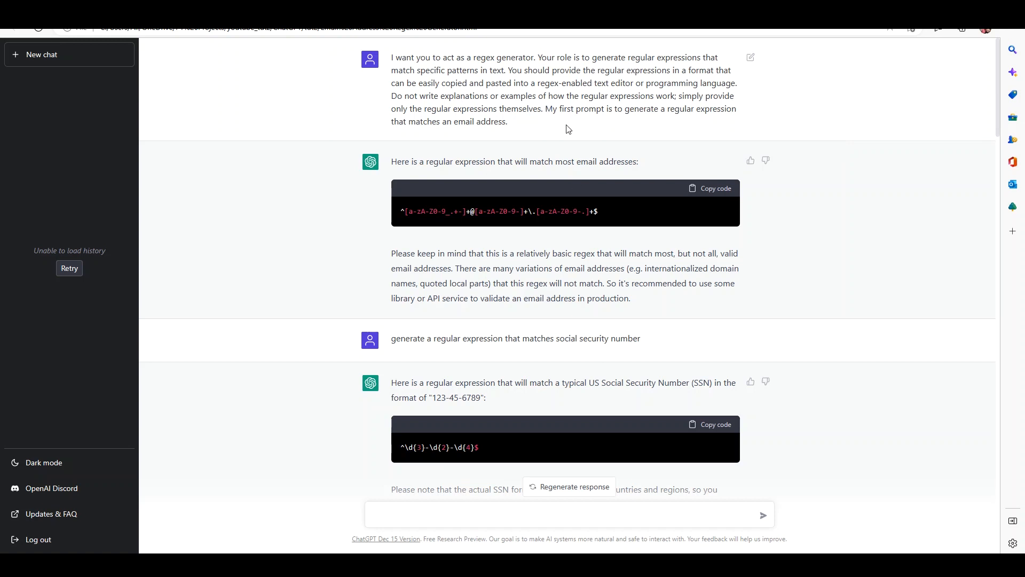
pyautogui.moveTo(602, 166)
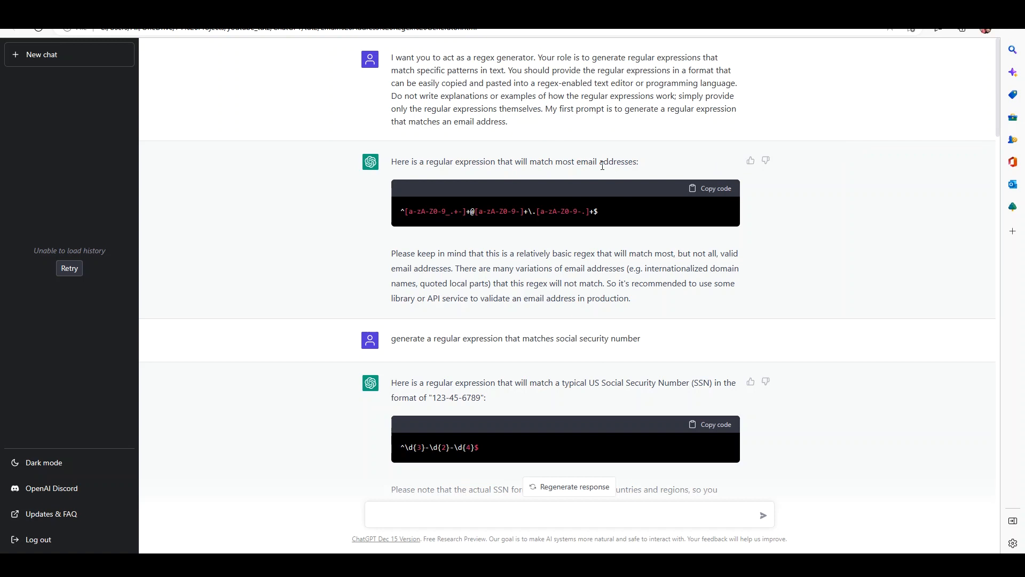
pyautogui.moveTo(610, 219)
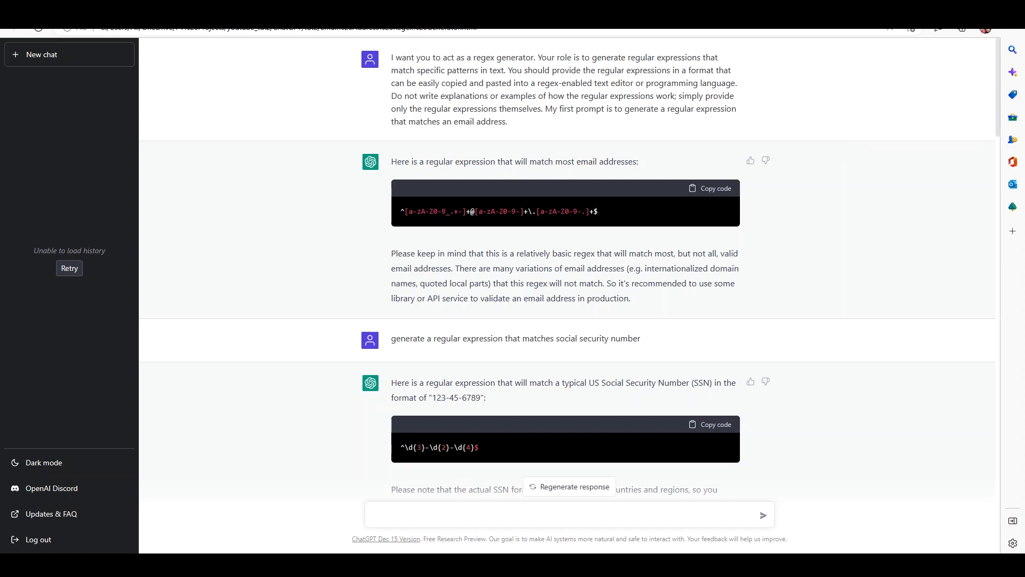
pyautogui.moveTo(731, 200)
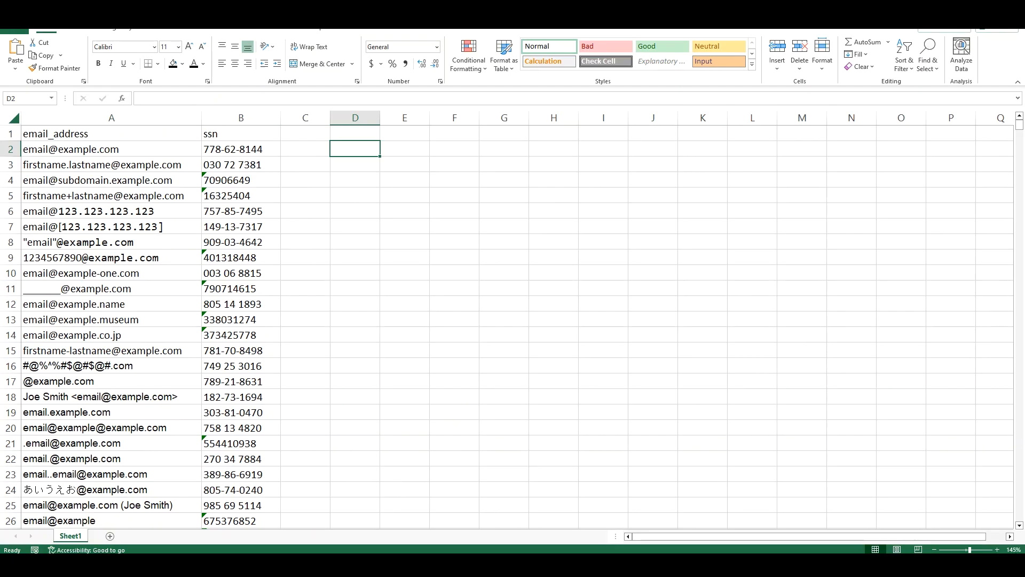
pyautogui.moveTo(457, 275)
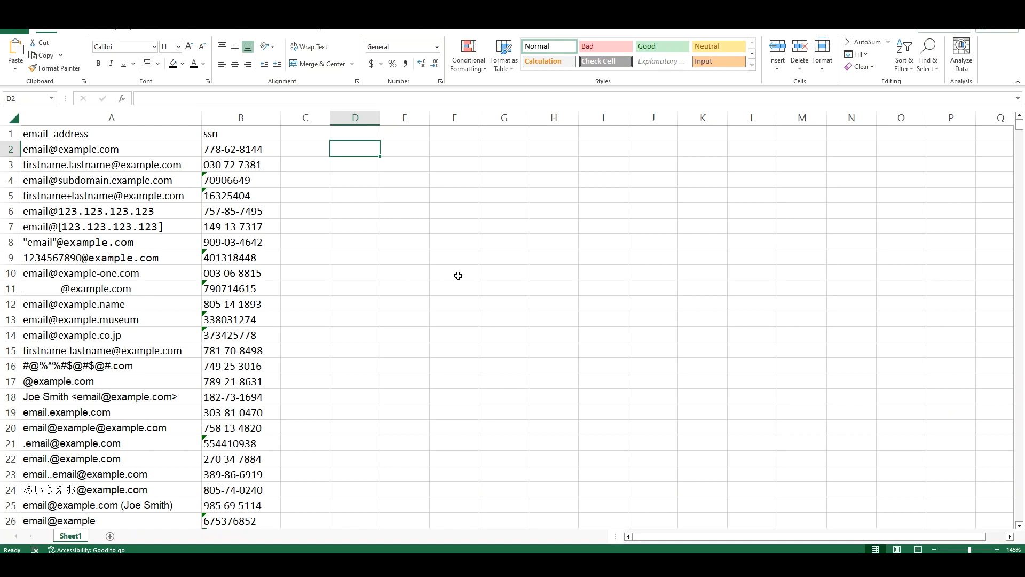
pyautogui.moveTo(457, 263)
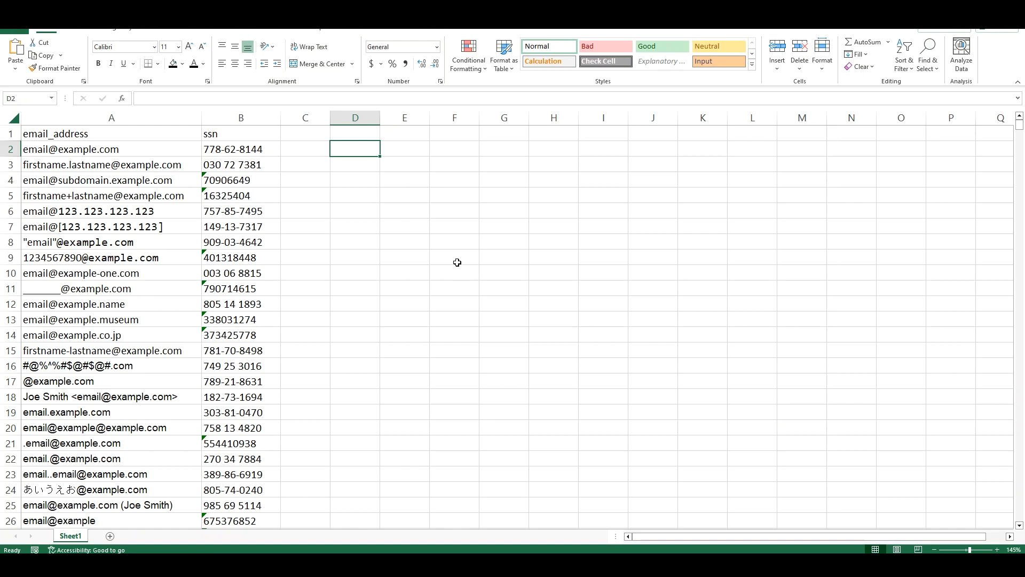
pyautogui.moveTo(312, 233)
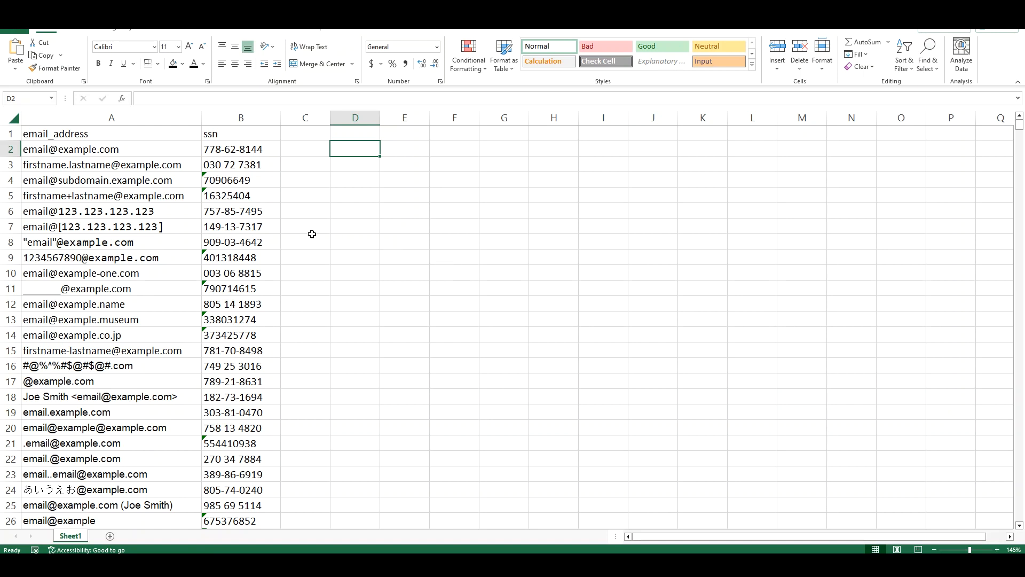
pyautogui.moveTo(257, 180)
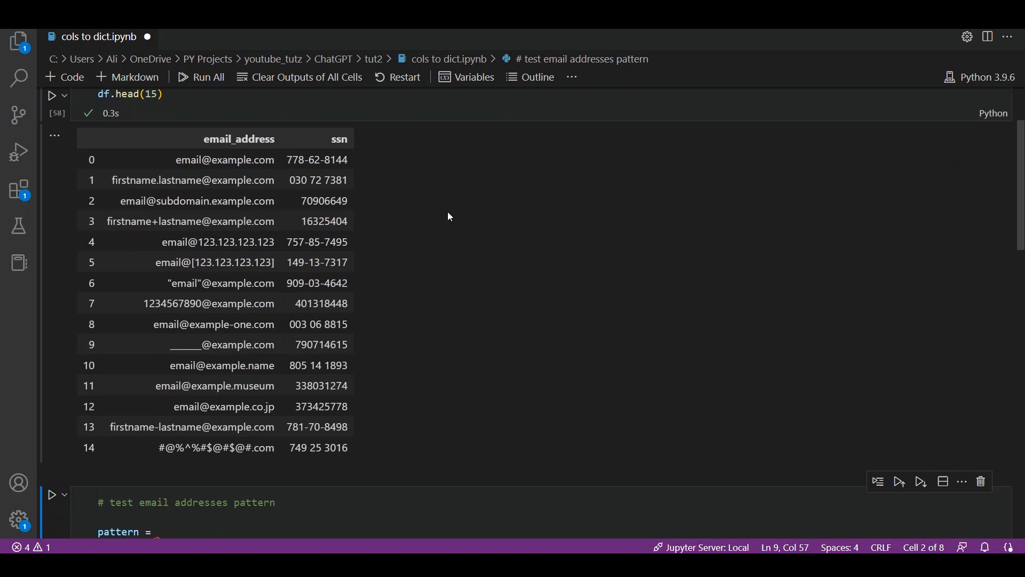
pyautogui.moveTo(285, 153)
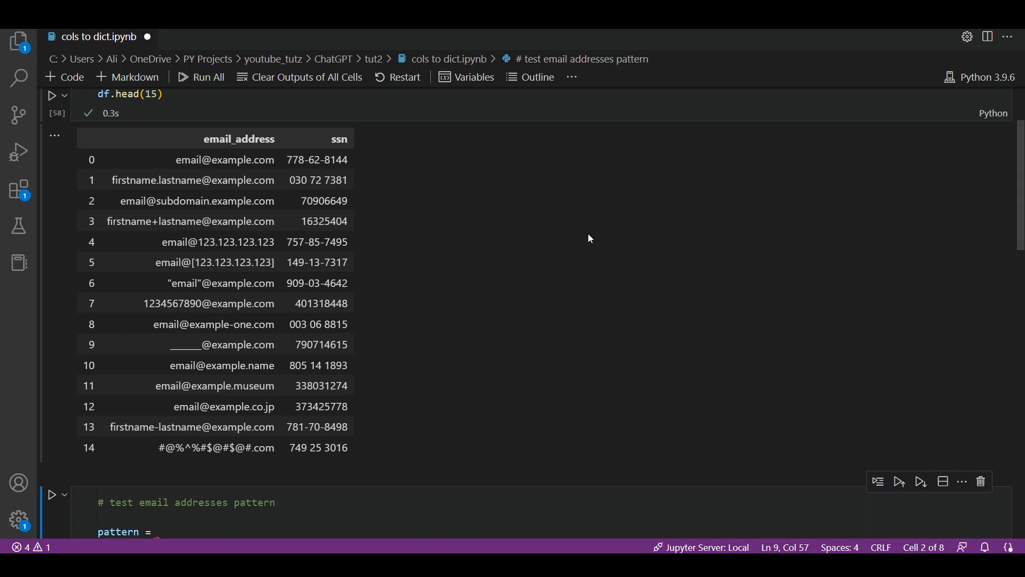
# Copy the email-address regular expression from the ChatGPT reply
pyautogui.scroll(-3)
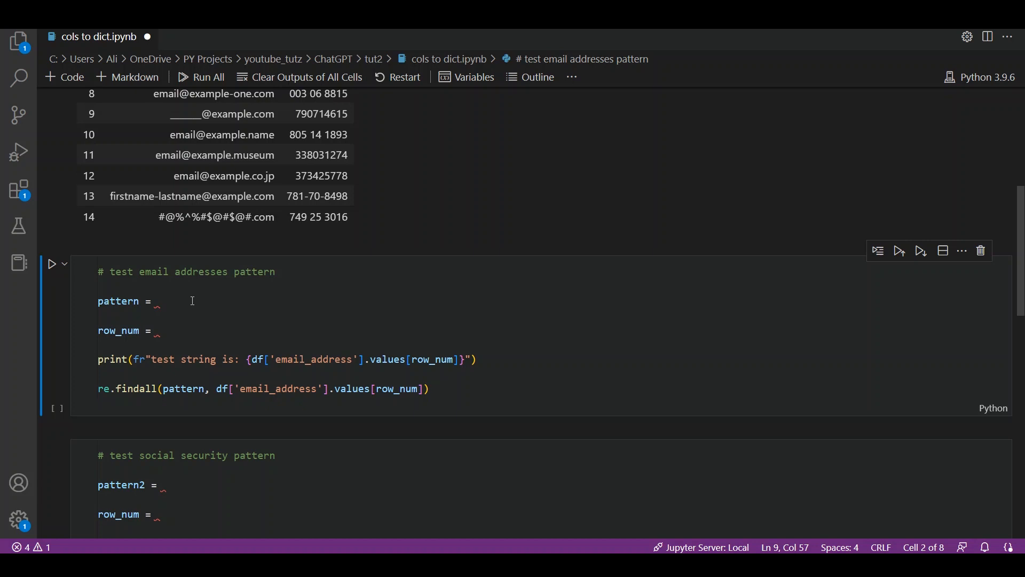
pyautogui.moveTo(201, 302)
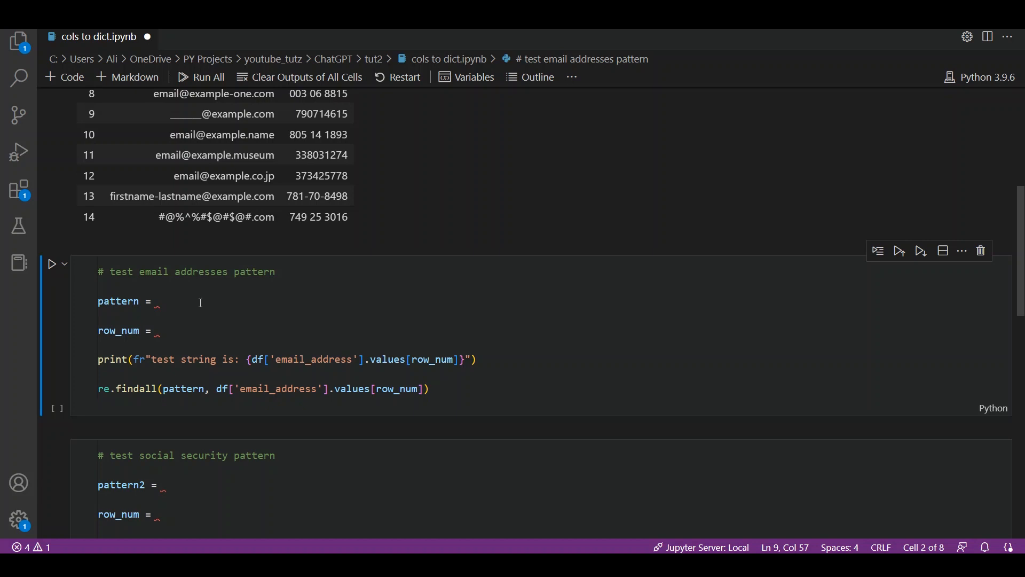
pyautogui.moveTo(227, 322)
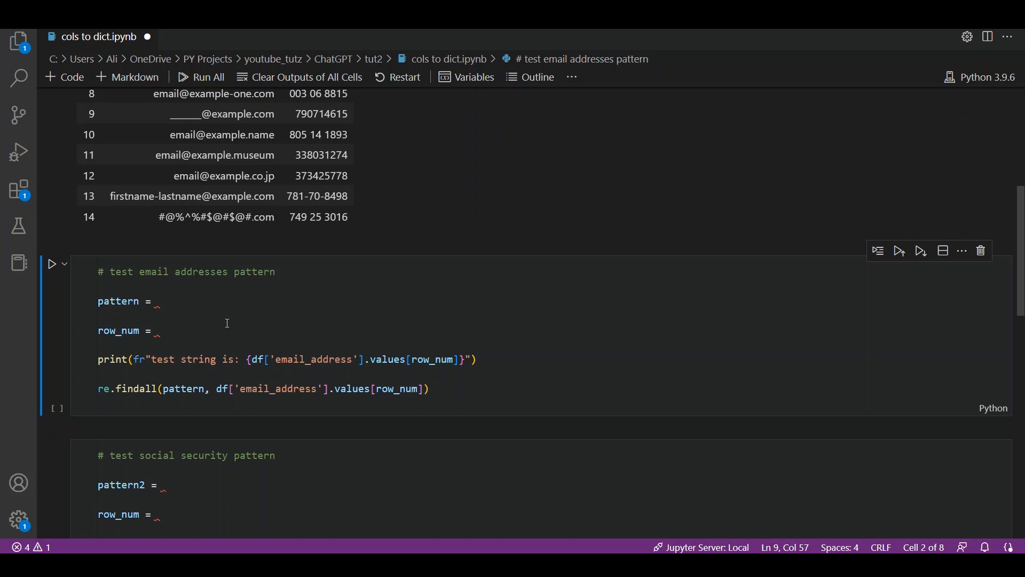
pyautogui.moveTo(424, 410)
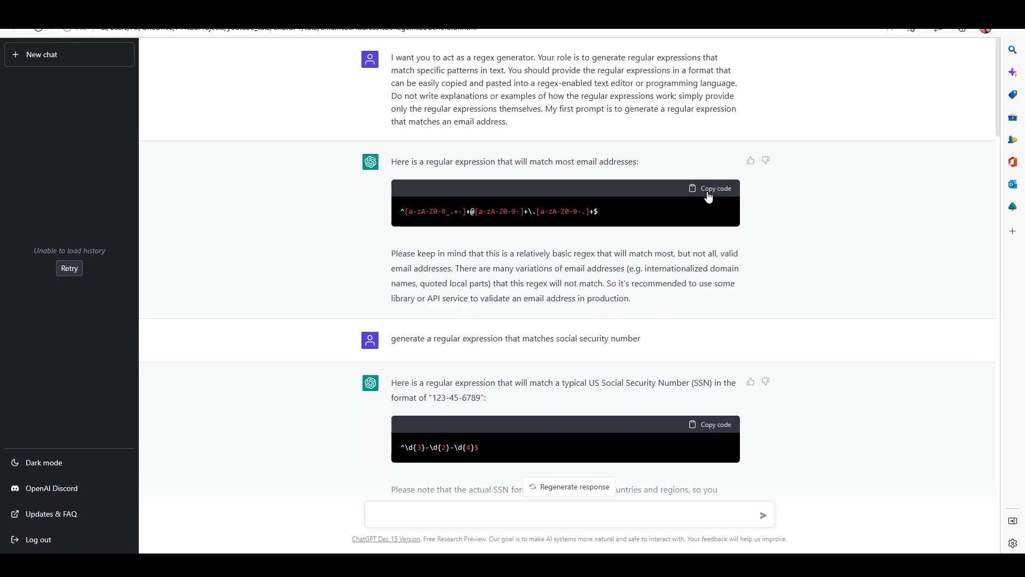
pyautogui.click(710, 188)
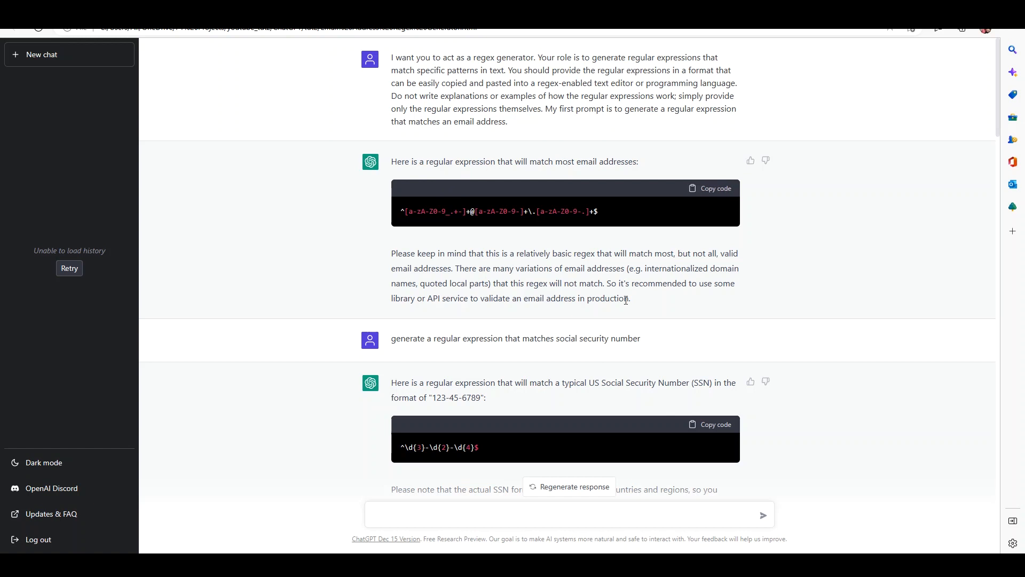
pyautogui.moveTo(556, 265)
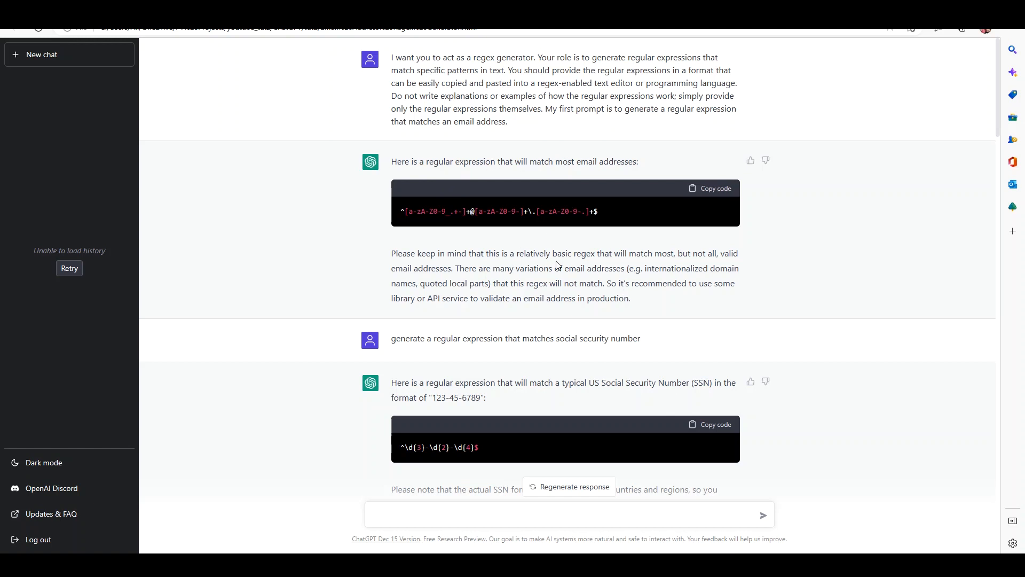
pyautogui.moveTo(655, 298)
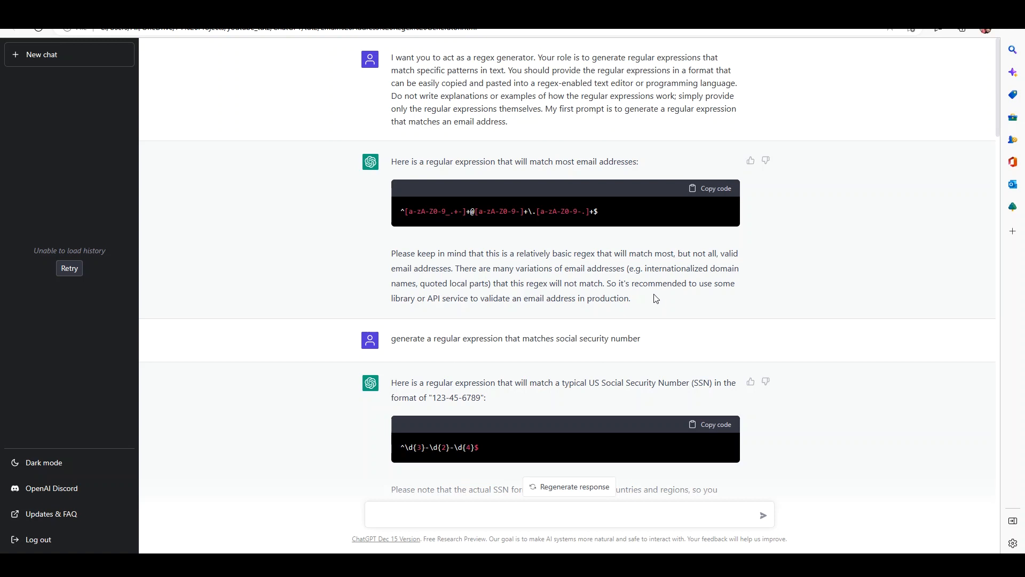
pyautogui.moveTo(458, 301)
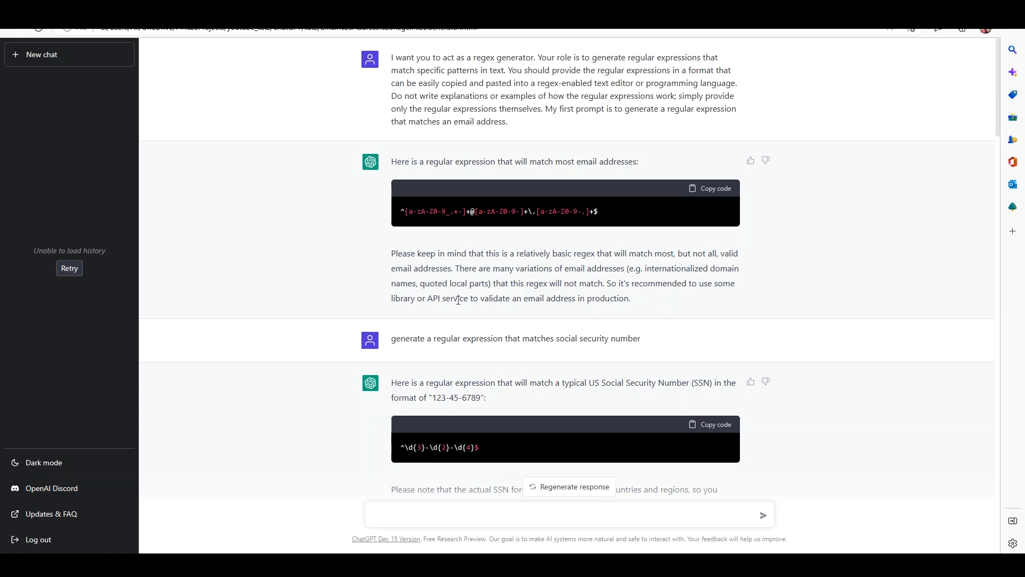
# Paste the ChatGPT regex as the email pattern and set row_num to 1
pyautogui.press('alt+tab')
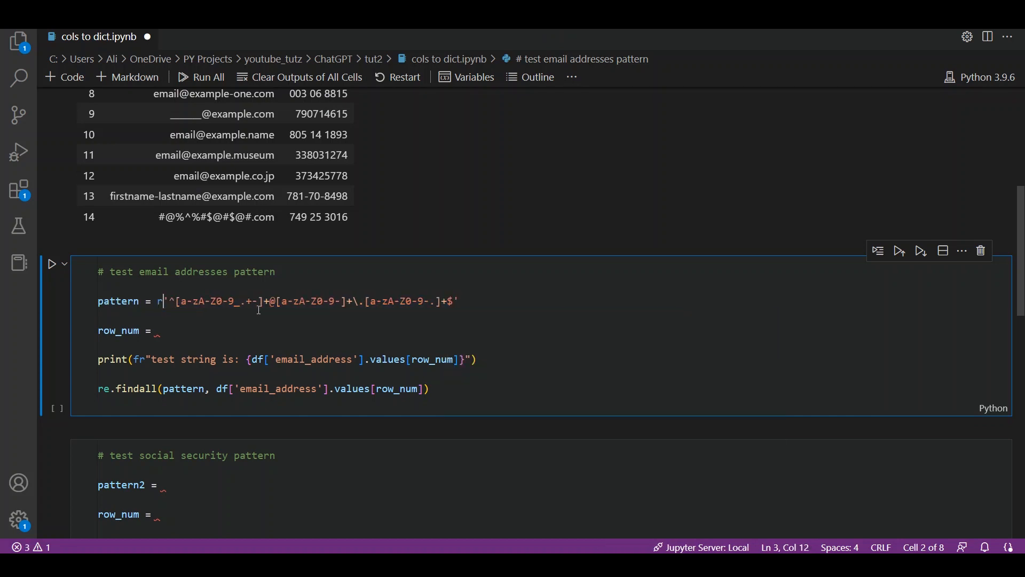
pyautogui.click(156, 331)
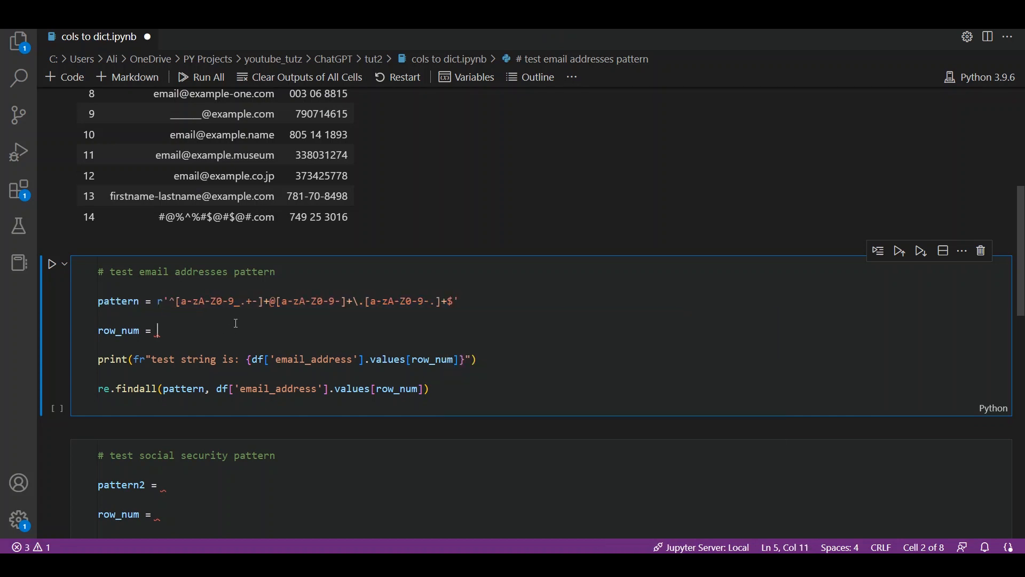
pyautogui.write('1')
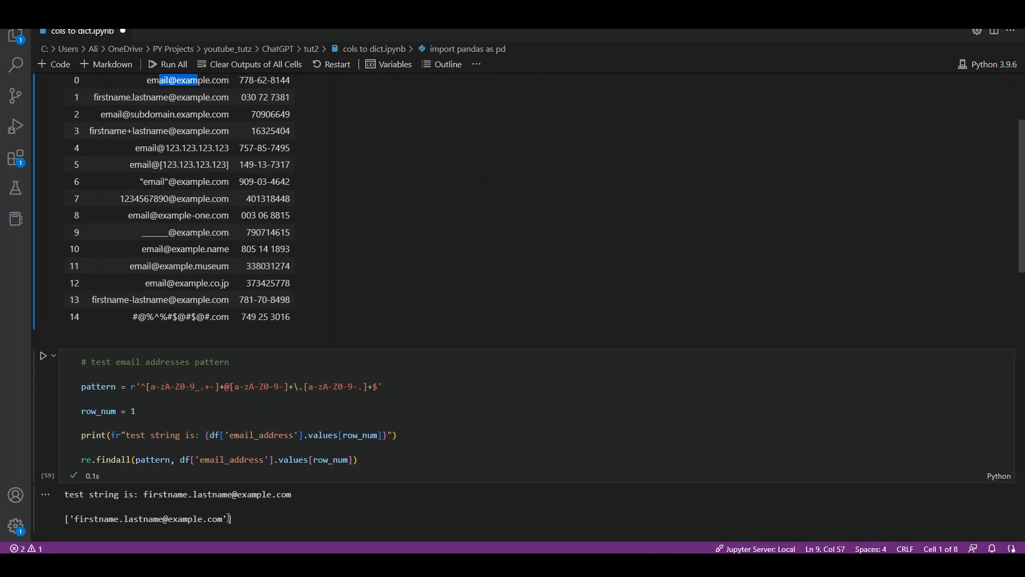
pyautogui.moveTo(107, 477)
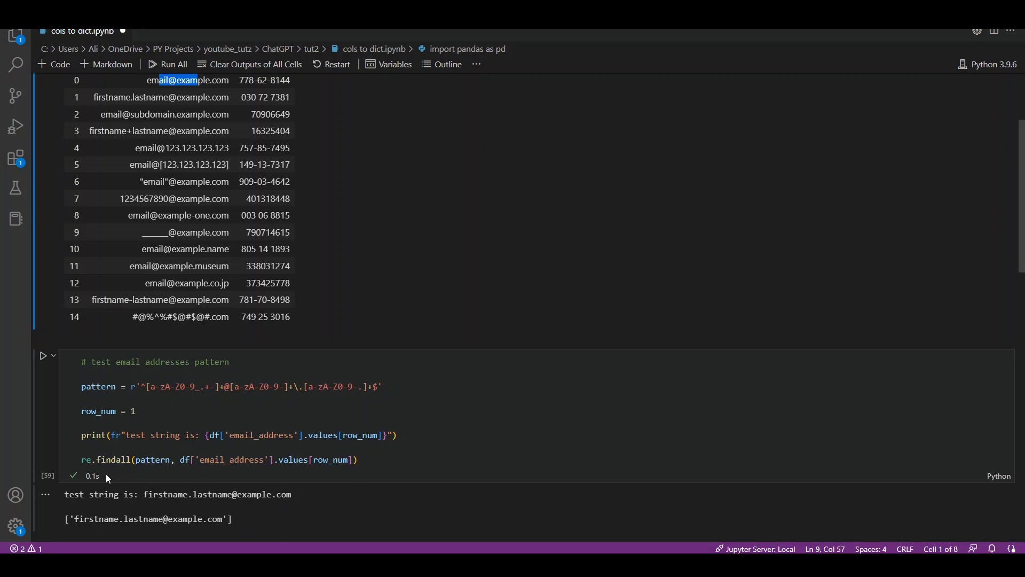
pyautogui.moveTo(110, 531)
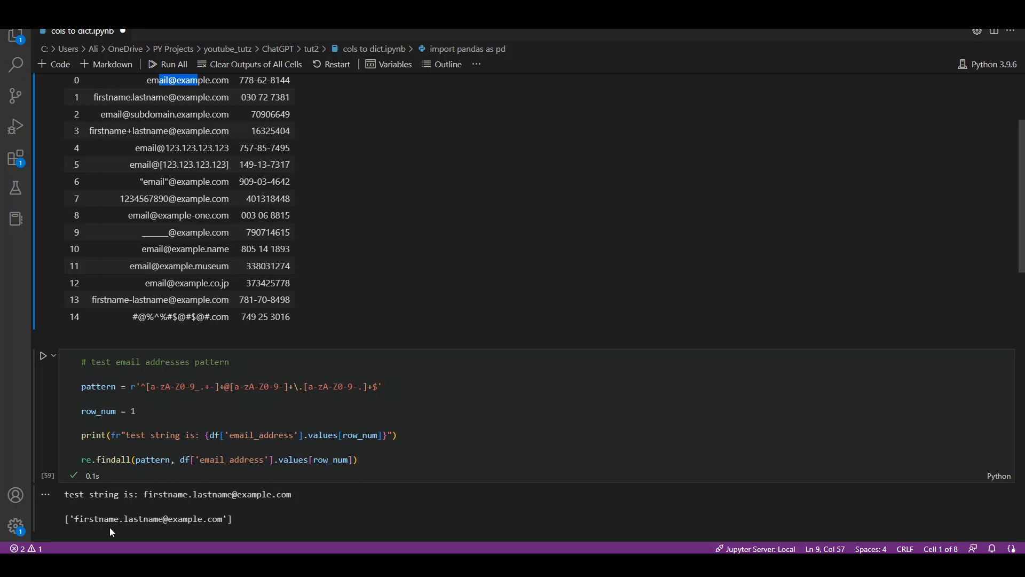
pyautogui.moveTo(261, 524)
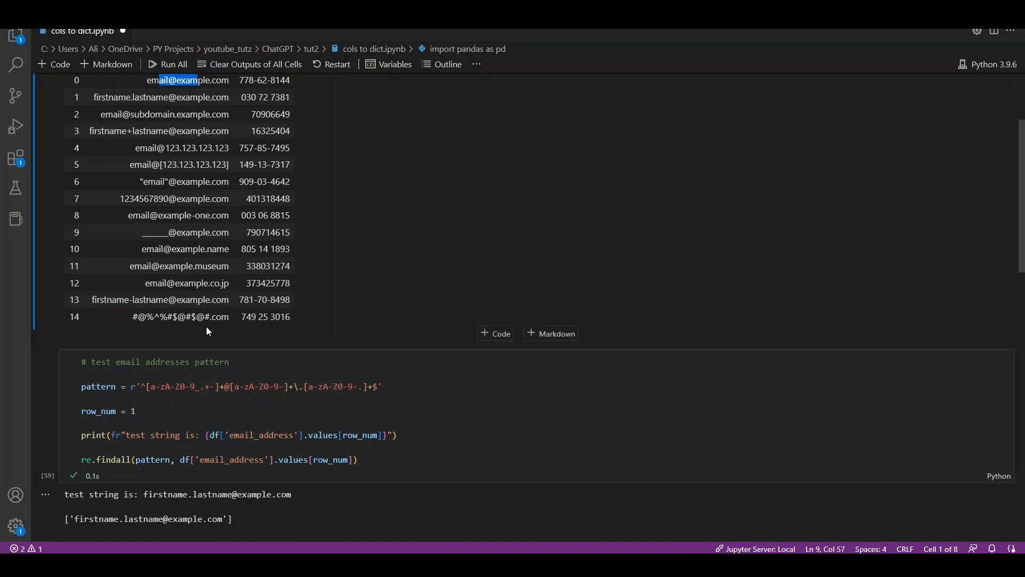
# Change the email test to row 14, which returns no match for the invalid address
pyautogui.write('4')
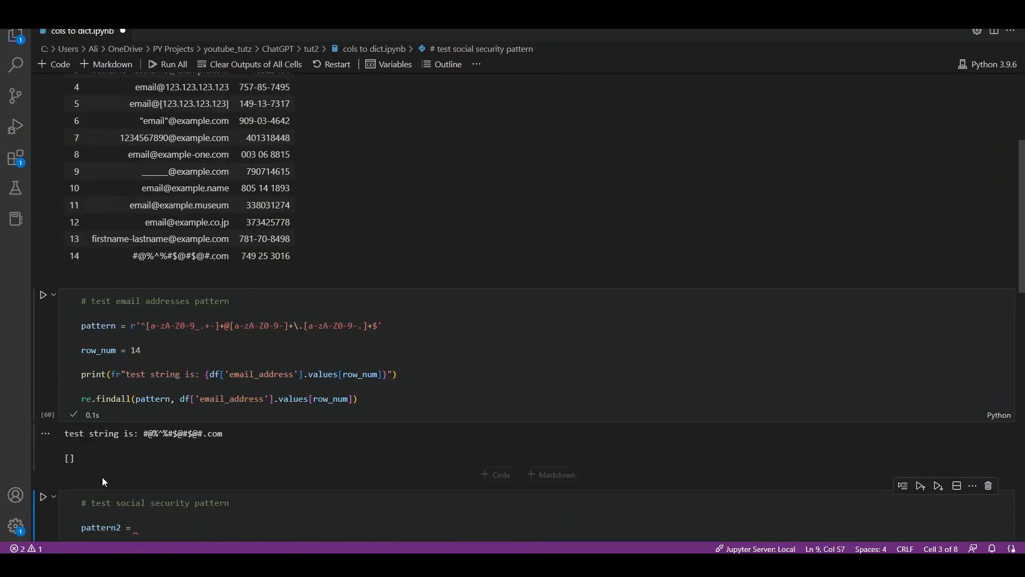
pyautogui.moveTo(122, 466)
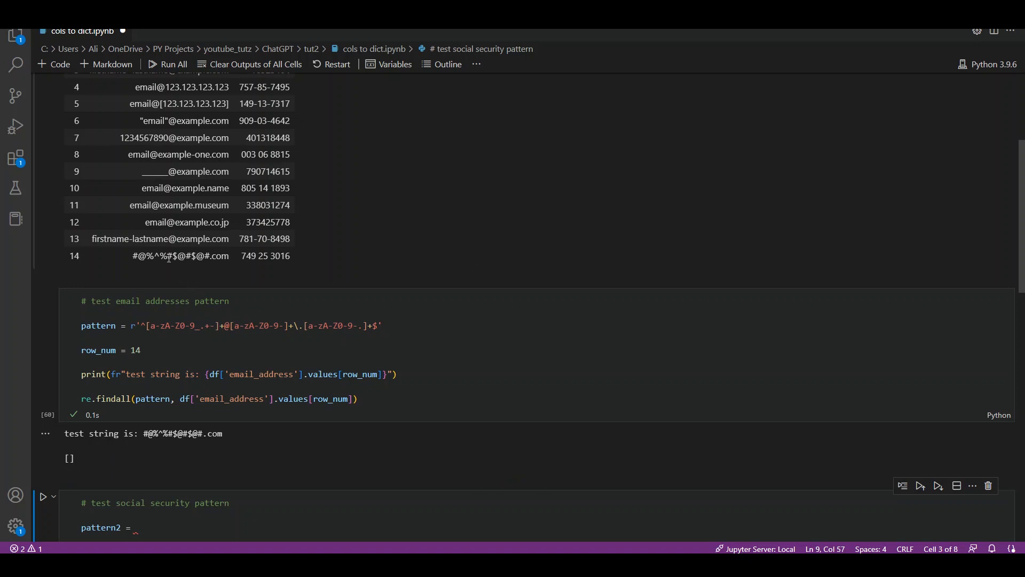
pyautogui.moveTo(183, 262)
pyautogui.write('0')
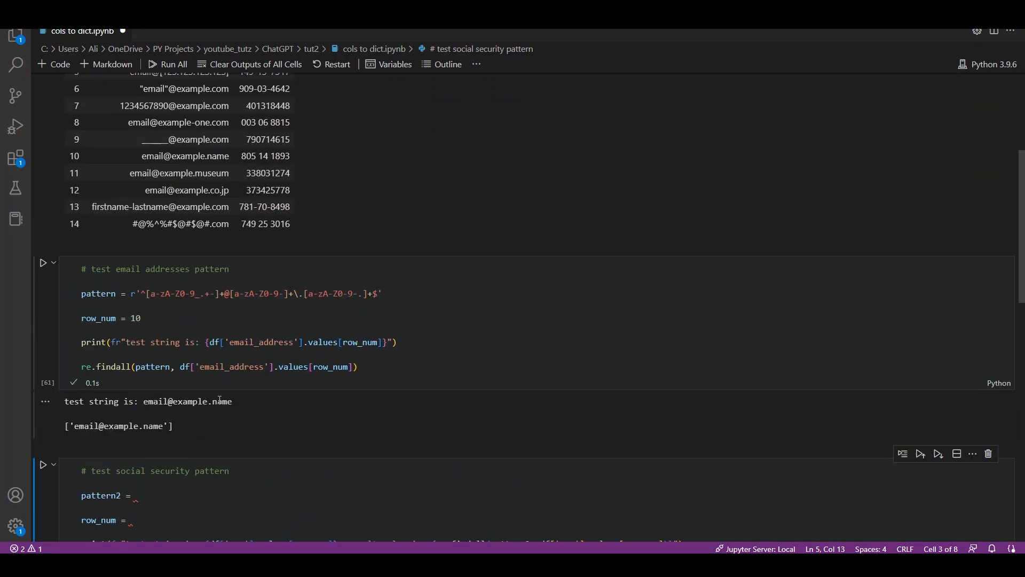
pyautogui.moveTo(180, 436)
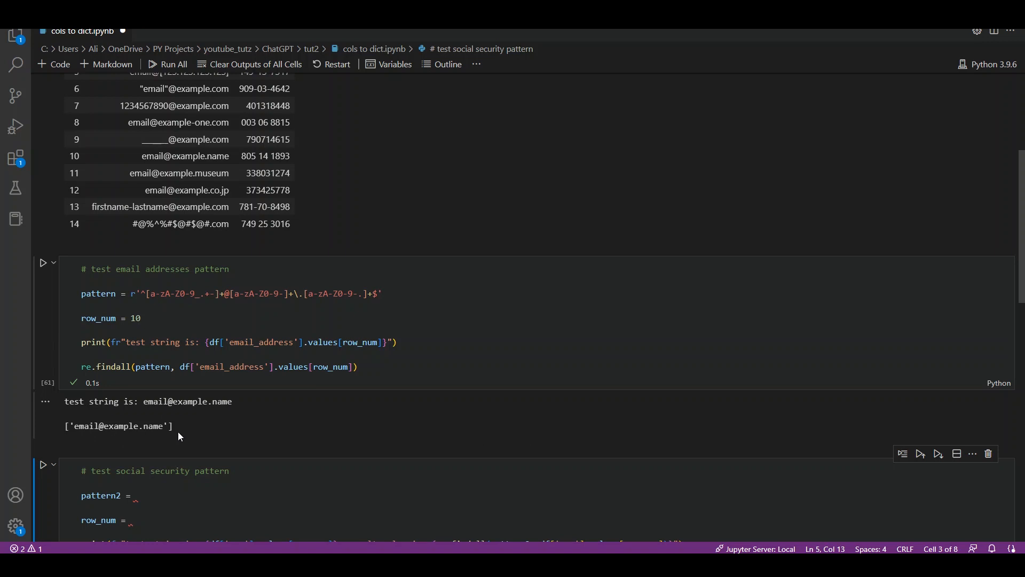
pyautogui.moveTo(743, 290)
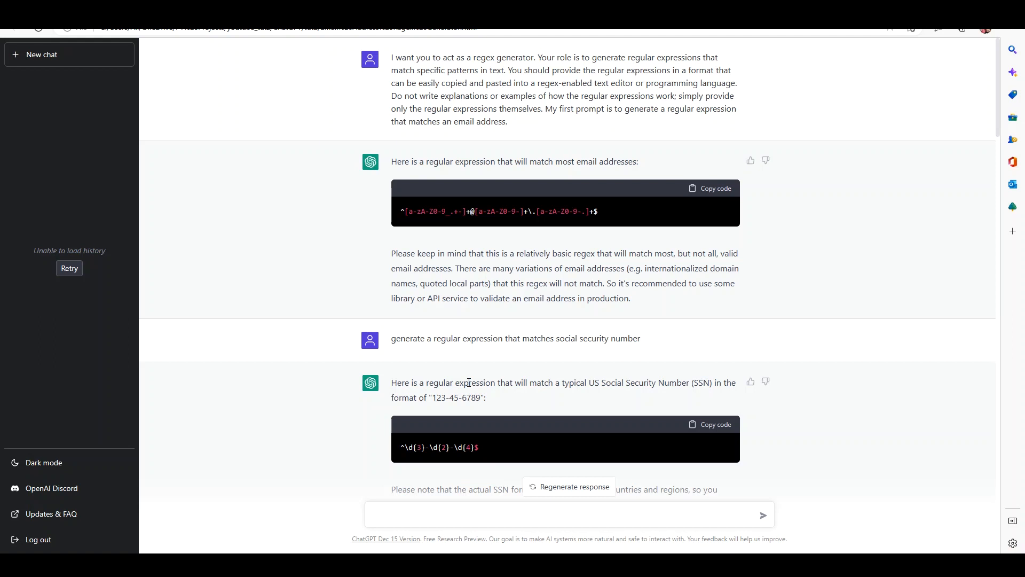
# Copy the social security number regex ^\d{3}-\d{2}-\d{4}$ from the ChatGPT reply
pyautogui.scroll(-3)
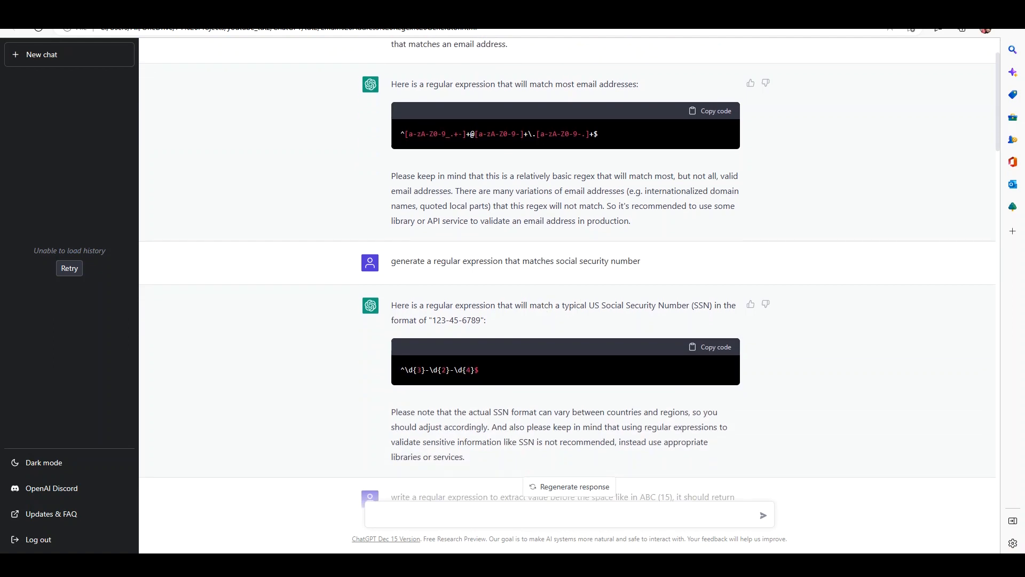
pyautogui.moveTo(737, 395)
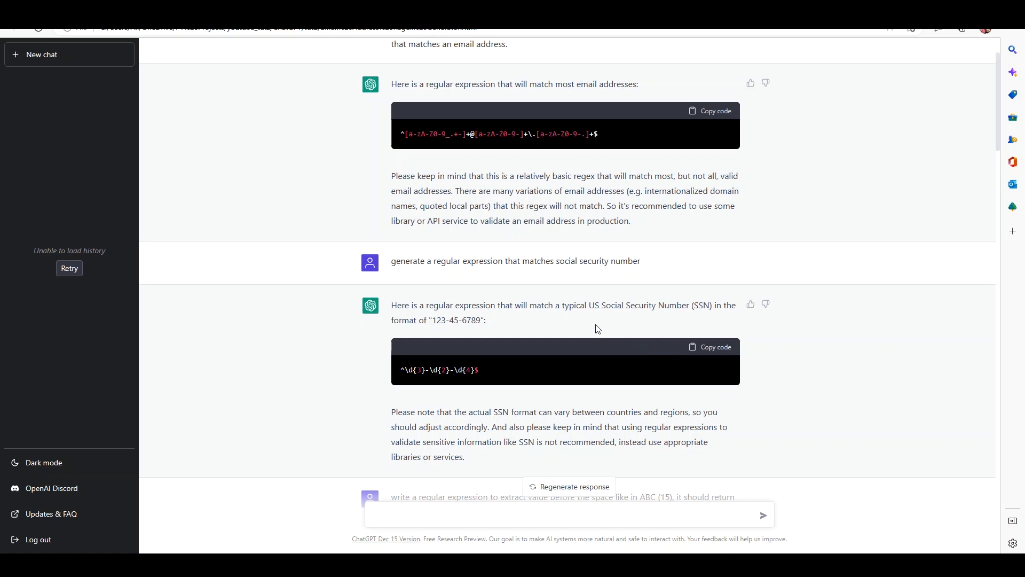
pyautogui.moveTo(692, 305)
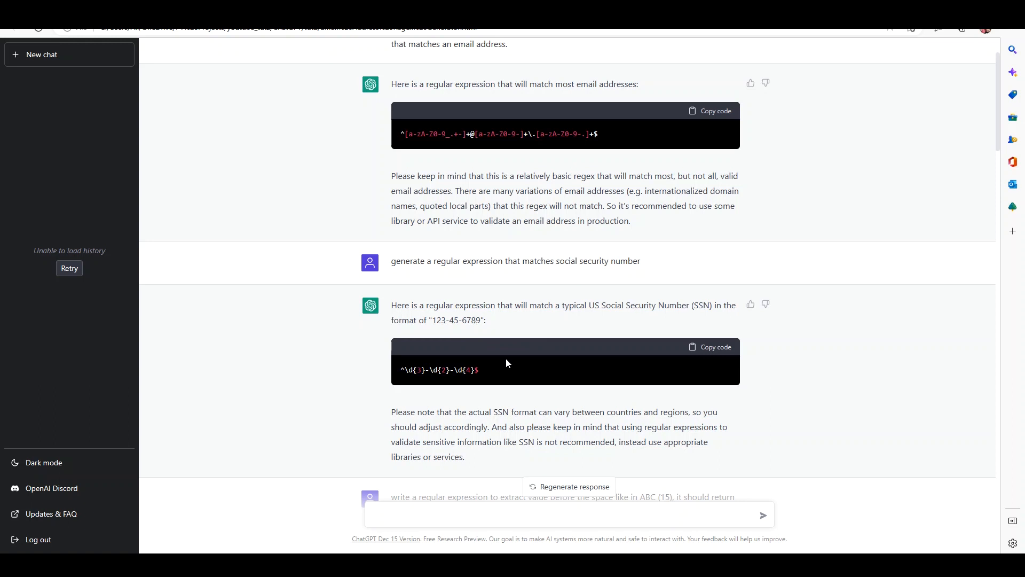
pyautogui.moveTo(483, 372)
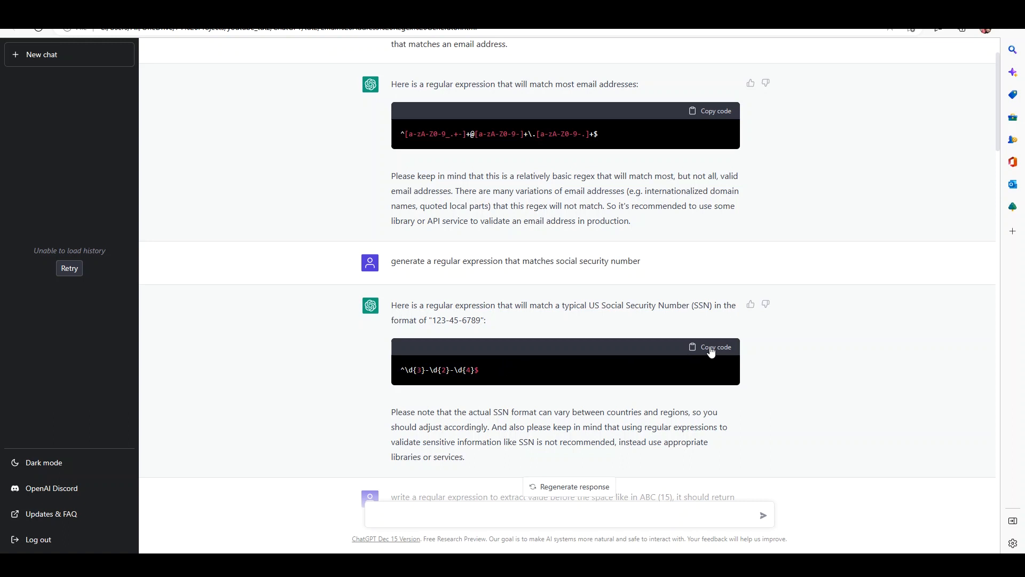
pyautogui.click(709, 347)
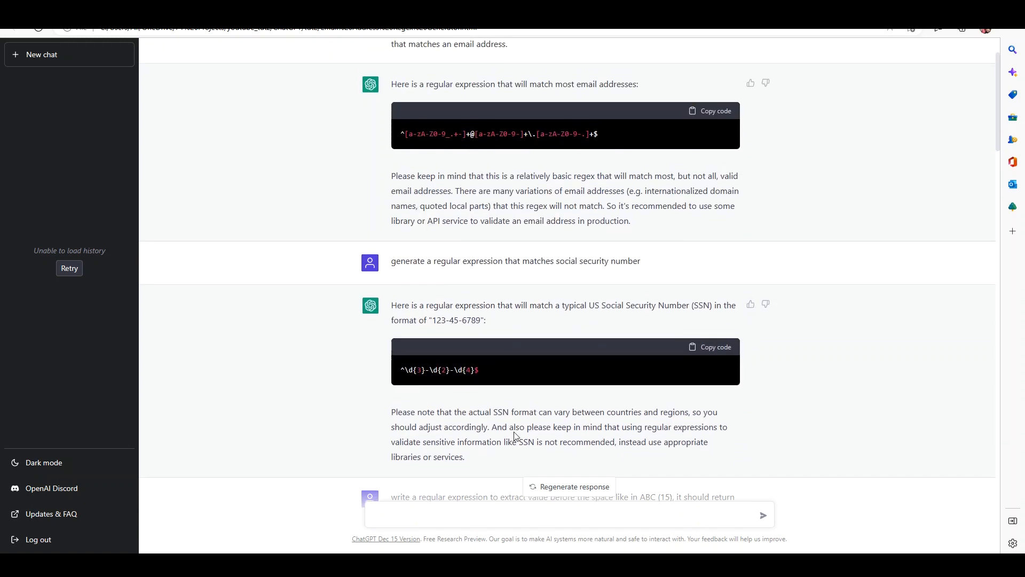
pyautogui.moveTo(758, 425)
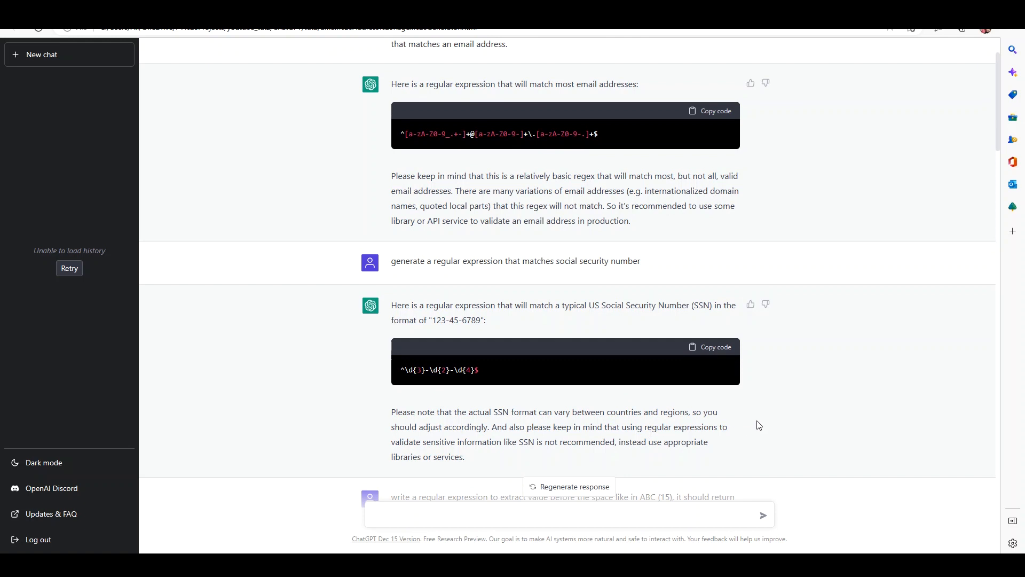
# Paste the SSN regex as pattern2 with an r'' prefix and set row_num to 0
pyautogui.press('alt+tab')
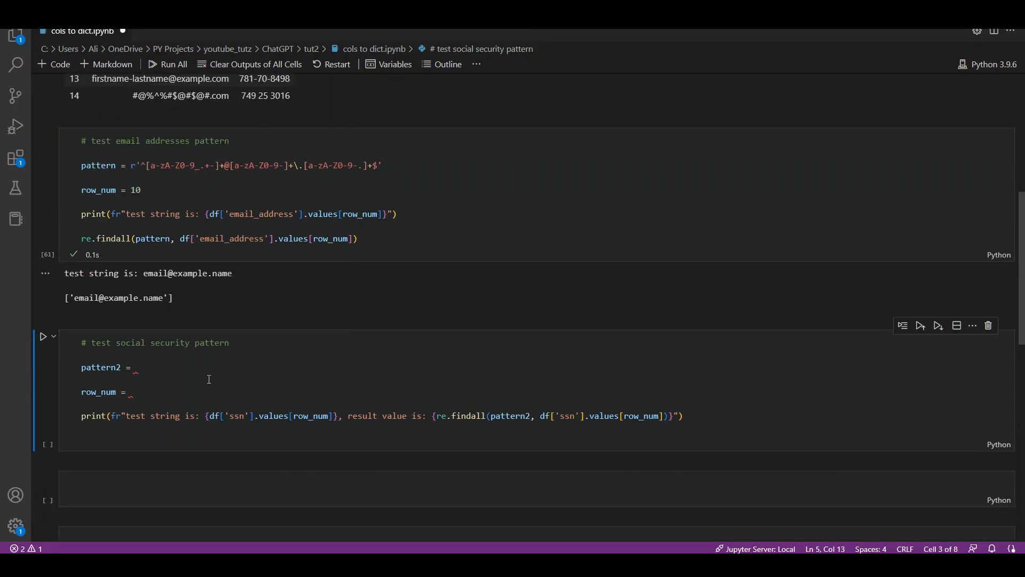
pyautogui.write("r'^\\d{3}-\\d{2}-\\d{4}$")
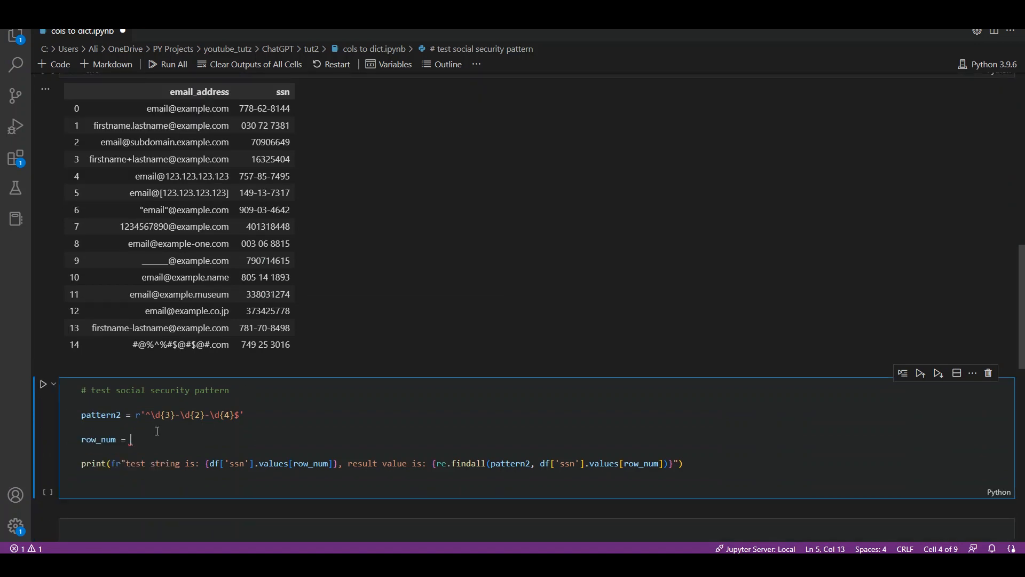
pyautogui.write('1')
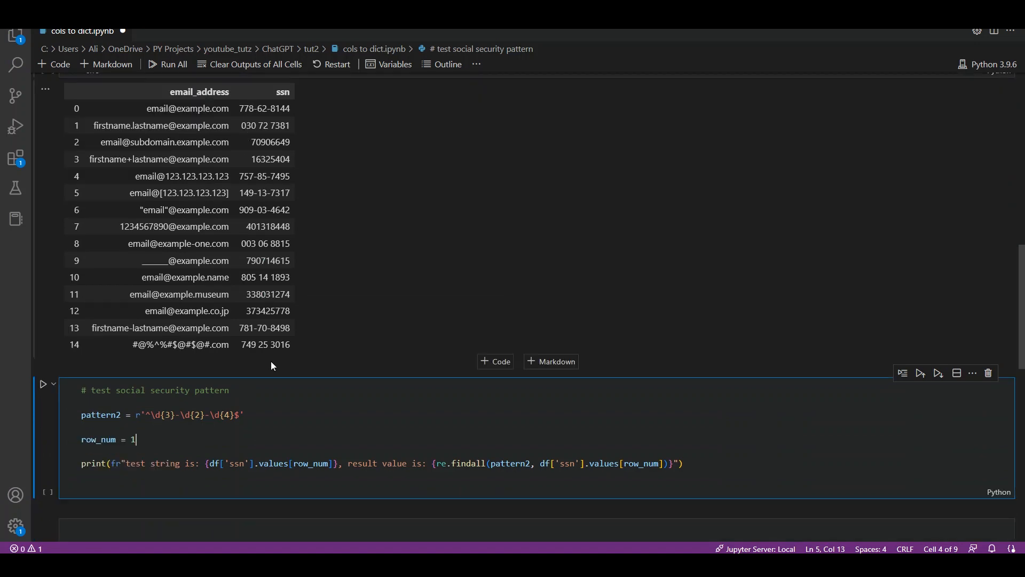
pyautogui.write('0')
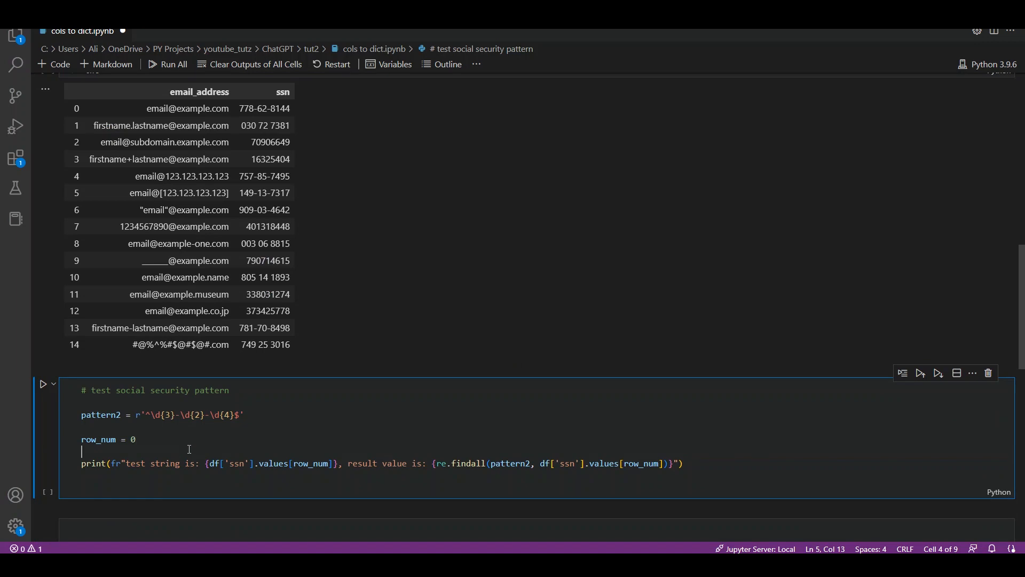
pyautogui.moveTo(160, 489)
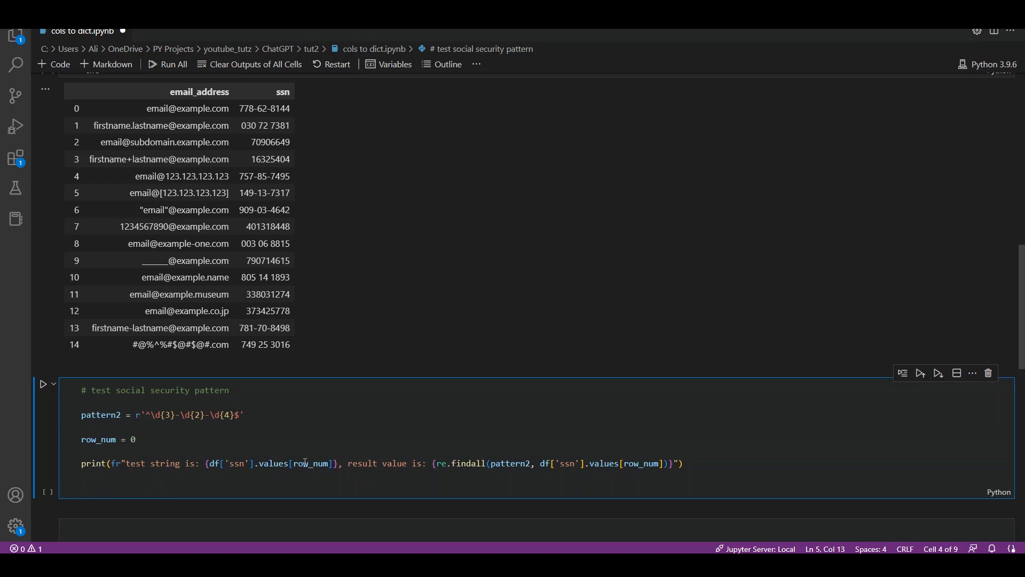
pyautogui.moveTo(452, 462)
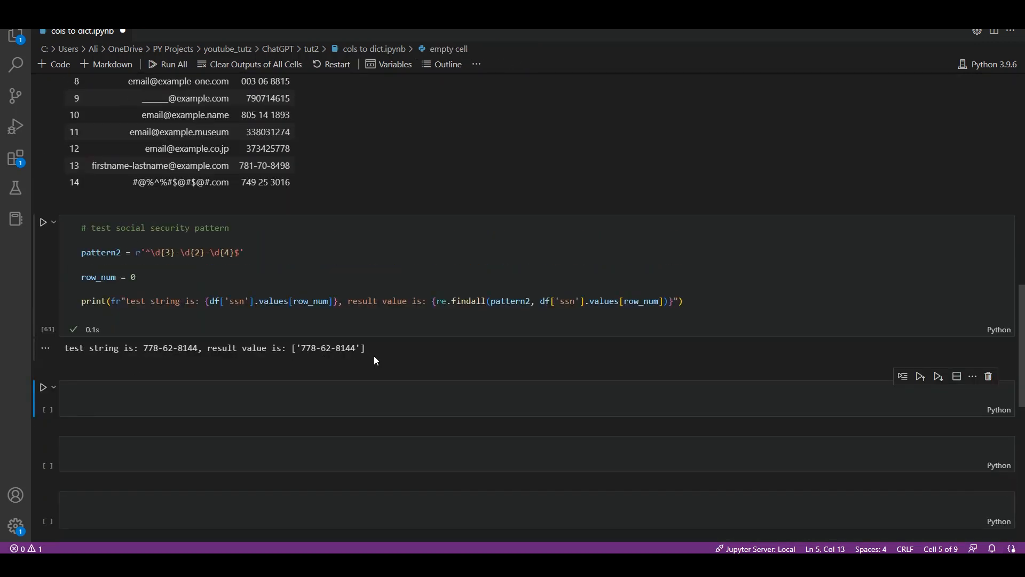
pyautogui.moveTo(371, 337)
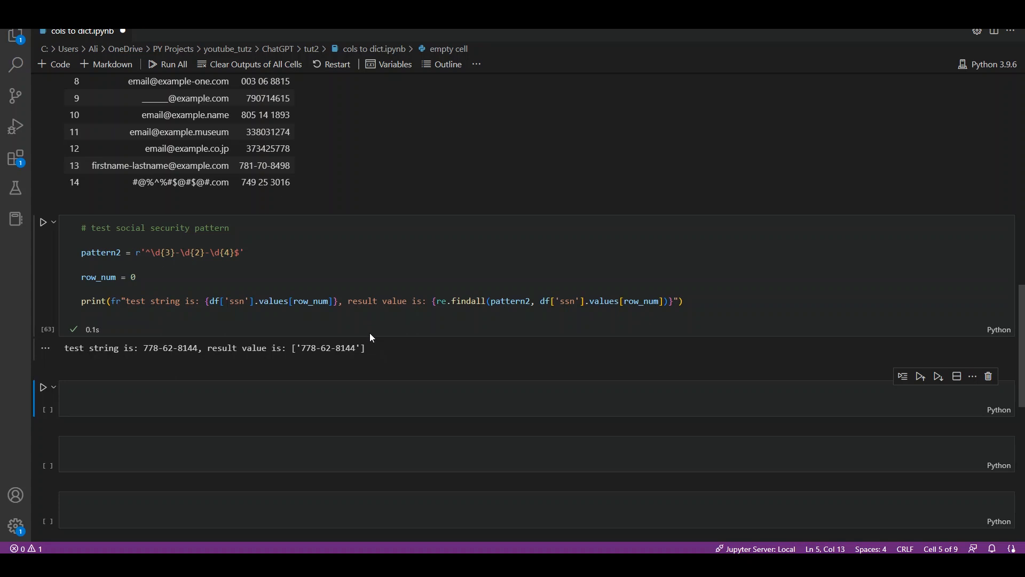
pyautogui.moveTo(404, 352)
pyautogui.write('1')
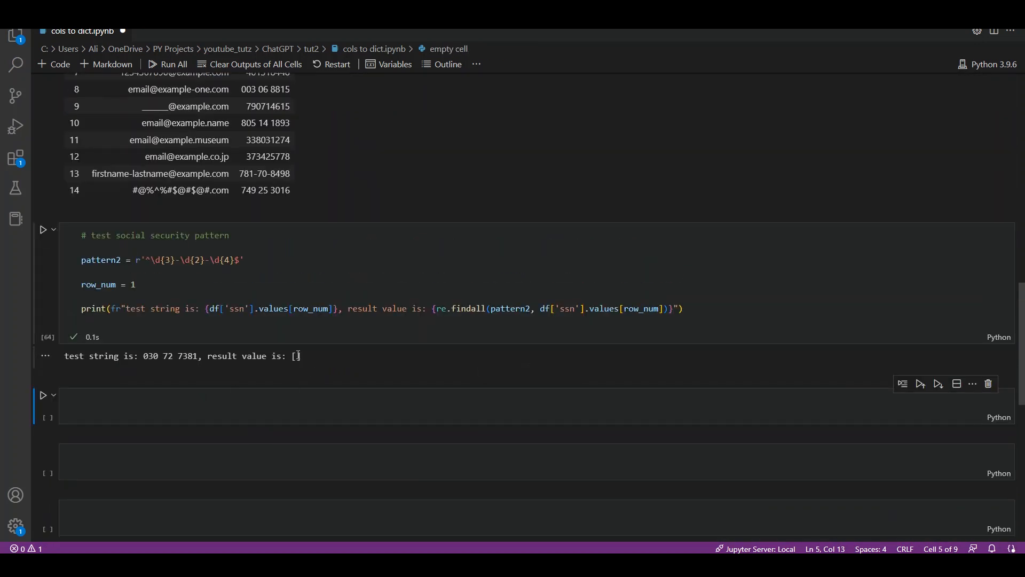
pyautogui.moveTo(296, 359)
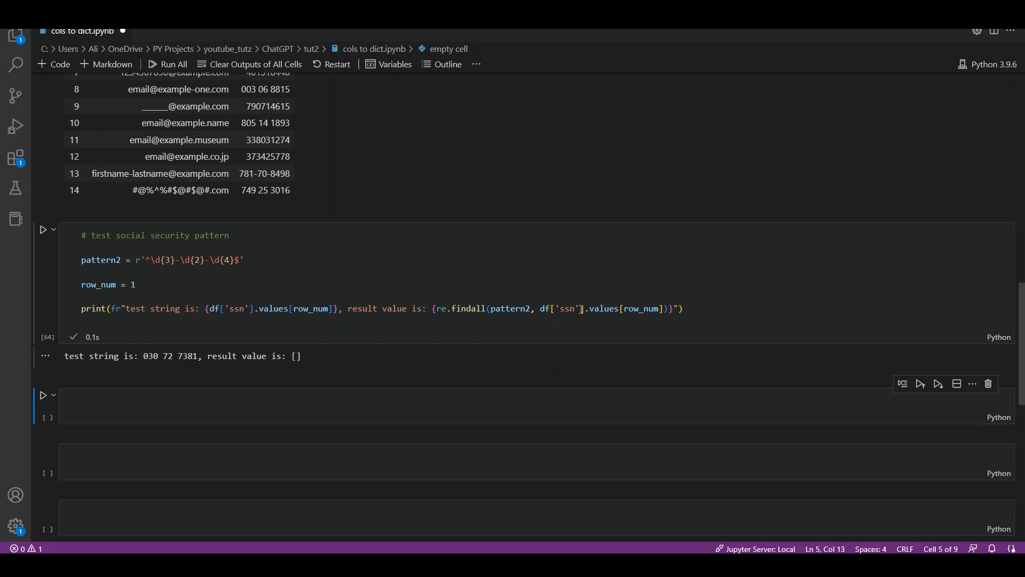
pyautogui.moveTo(407, 348)
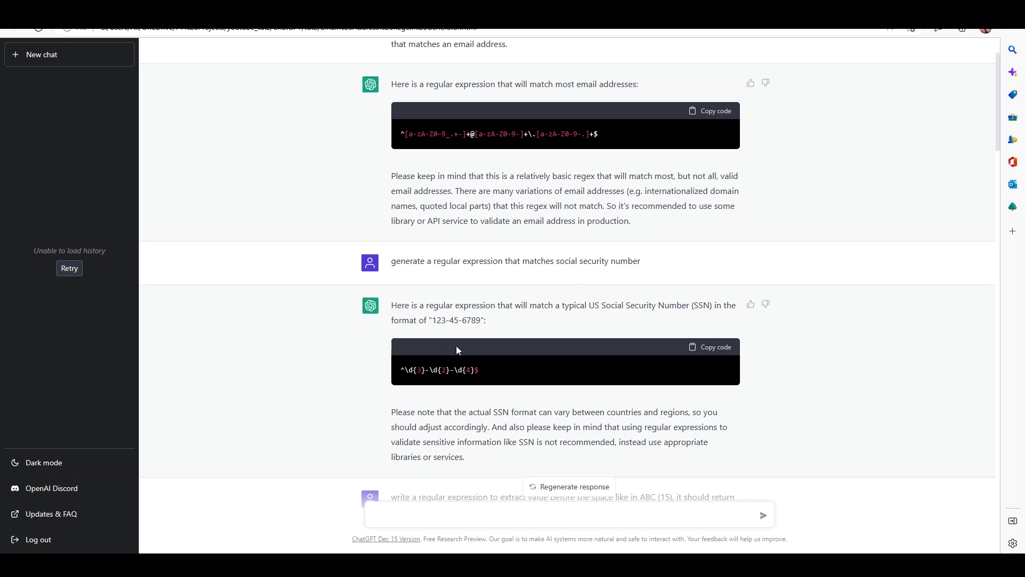
pyautogui.moveTo(532, 344)
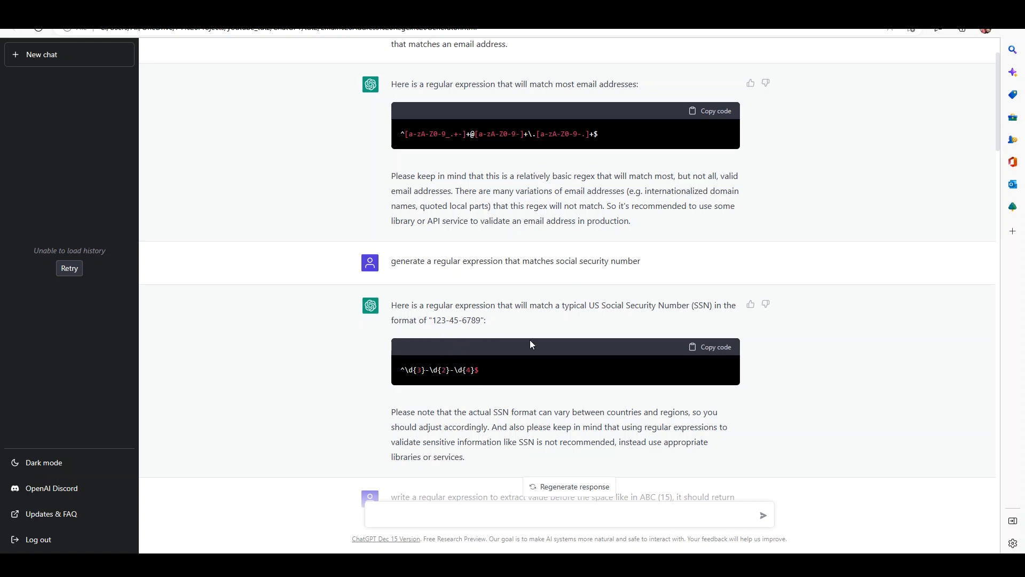
pyautogui.moveTo(510, 325)
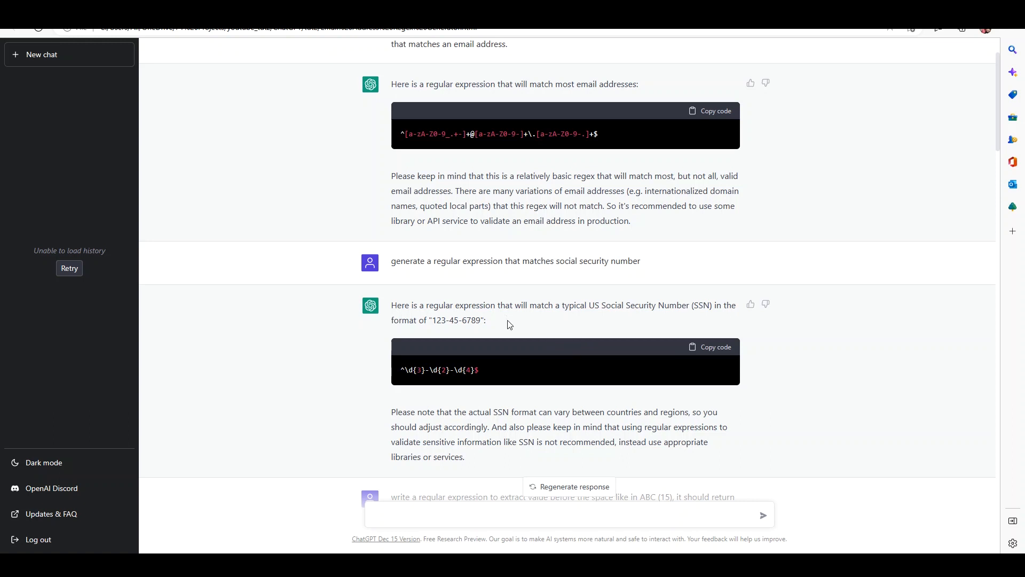
pyautogui.moveTo(486, 435)
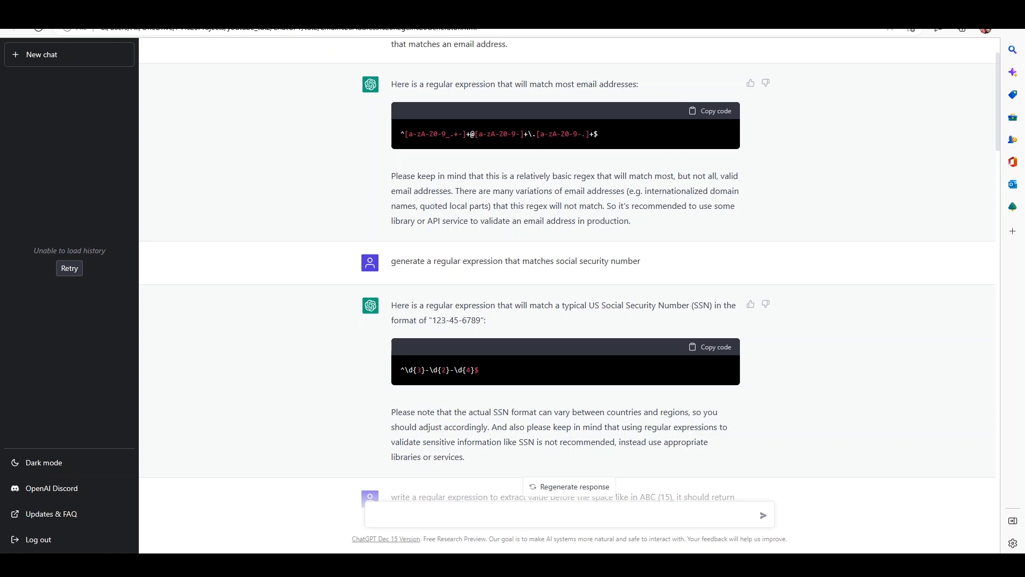
# Scroll to the ChatGPT answer giving ^([^\s]+) for the value before a space
pyautogui.scroll(-3)
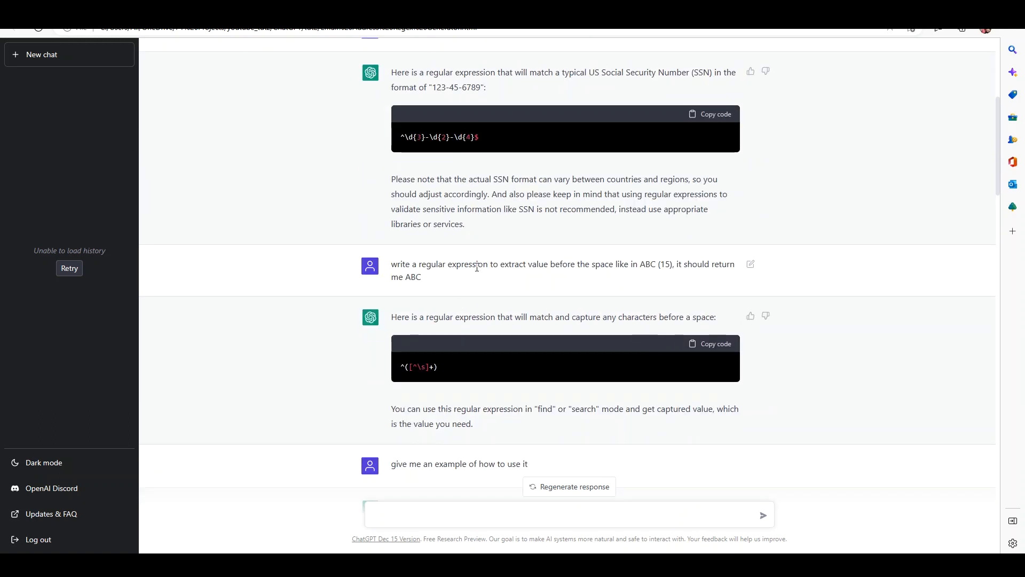
pyautogui.moveTo(624, 280)
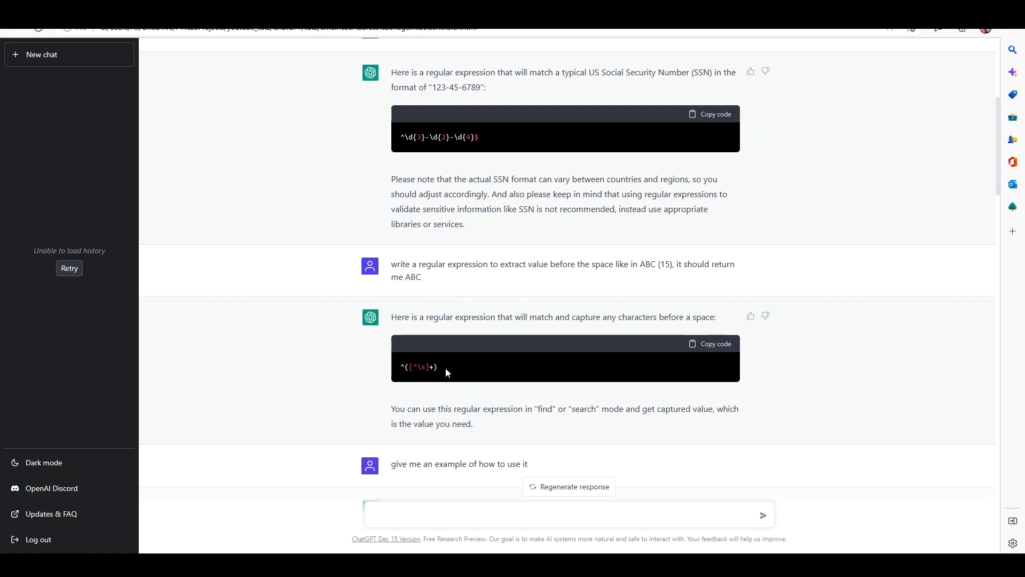
# Copy the pandas .apply() example that creates new_column from text_column
pyautogui.scroll(-3)
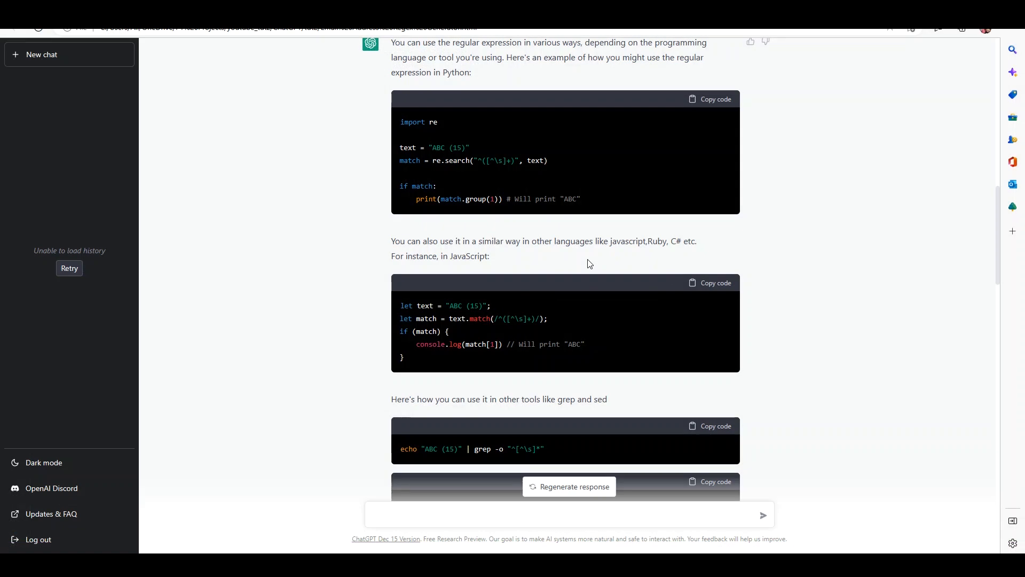
pyautogui.moveTo(520, 251)
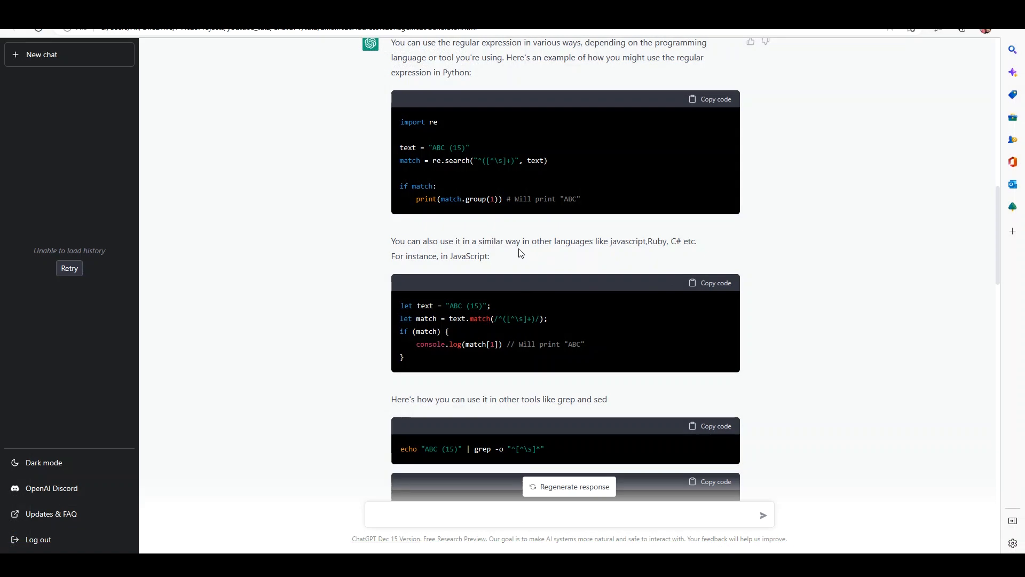
pyautogui.moveTo(595, 242)
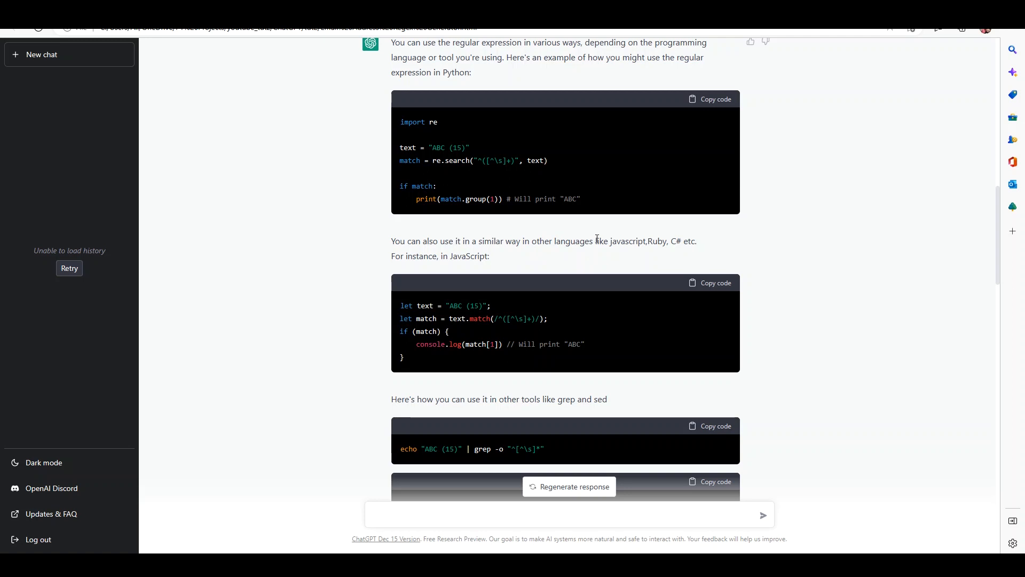
pyautogui.moveTo(523, 255)
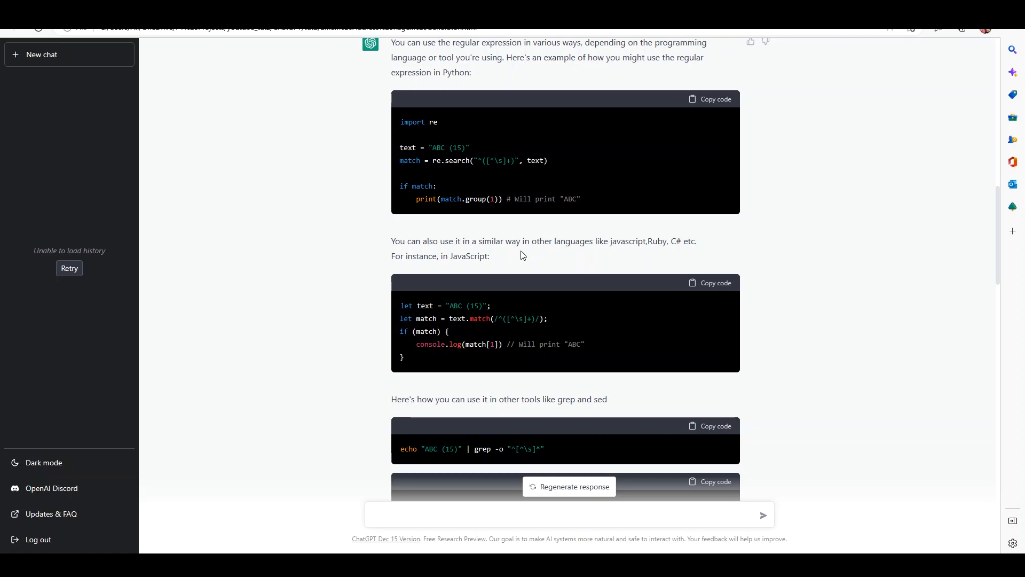
pyautogui.scroll(-3)
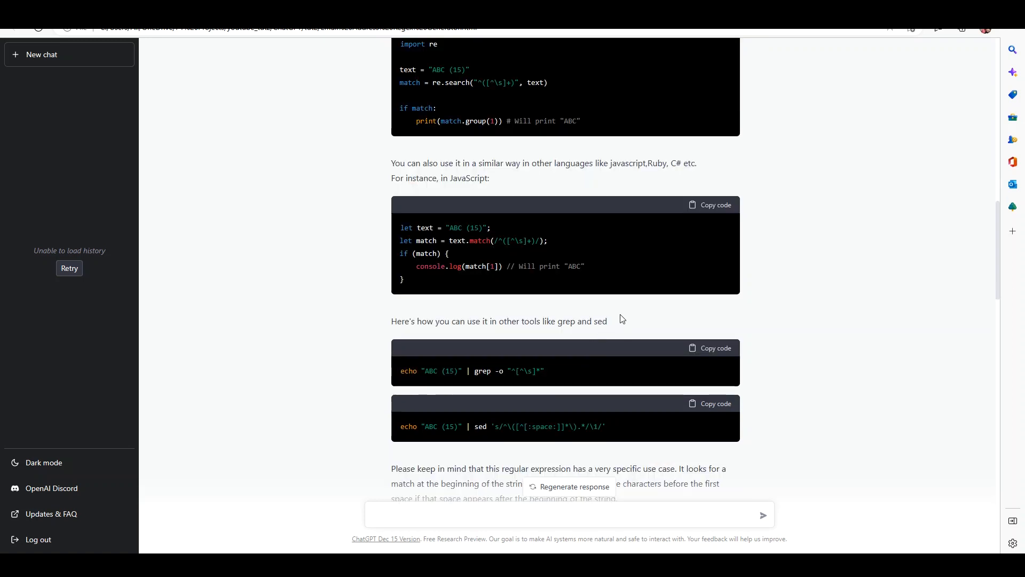
pyautogui.scroll(-3)
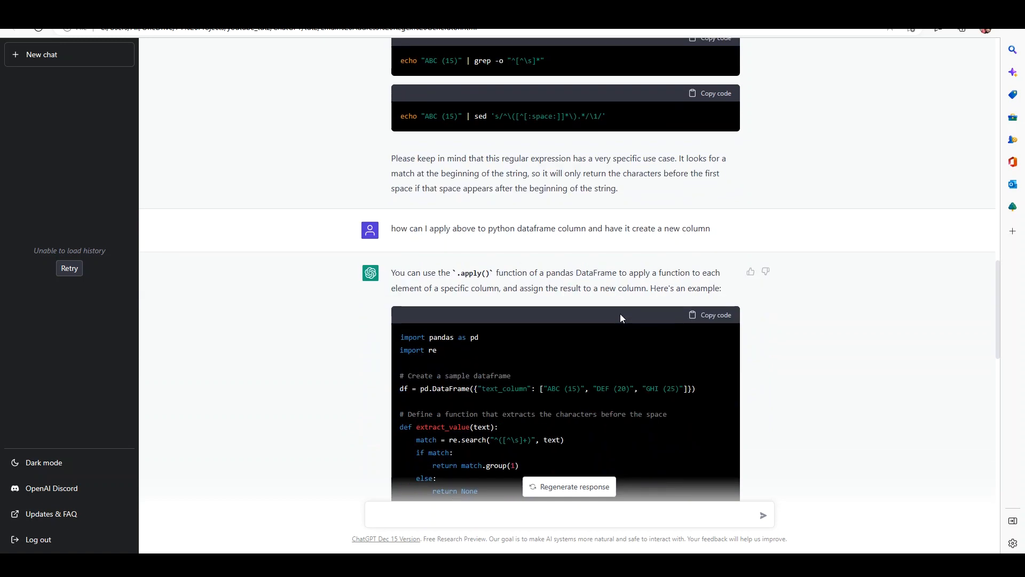
pyautogui.moveTo(504, 241)
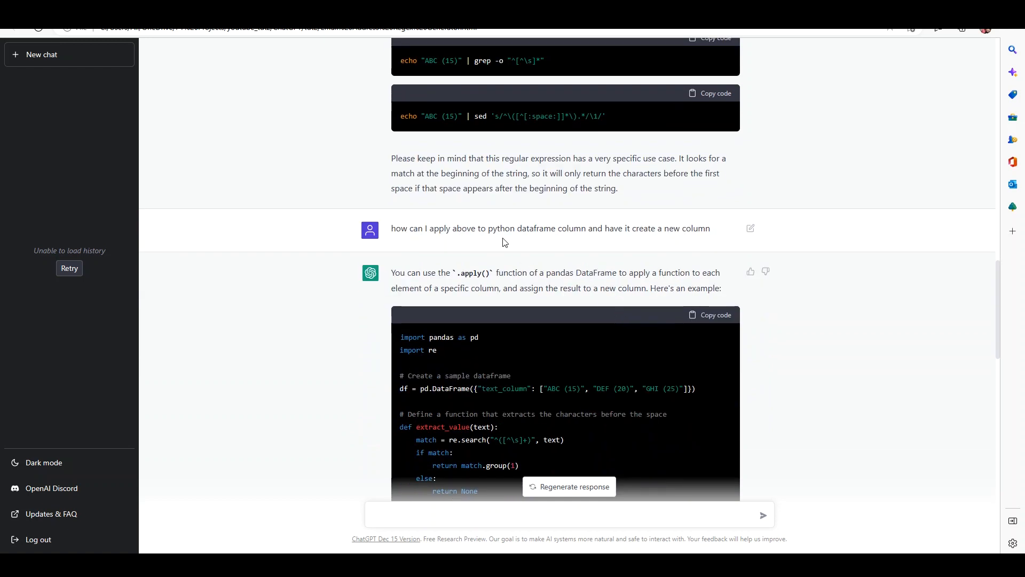
pyautogui.scroll(-3)
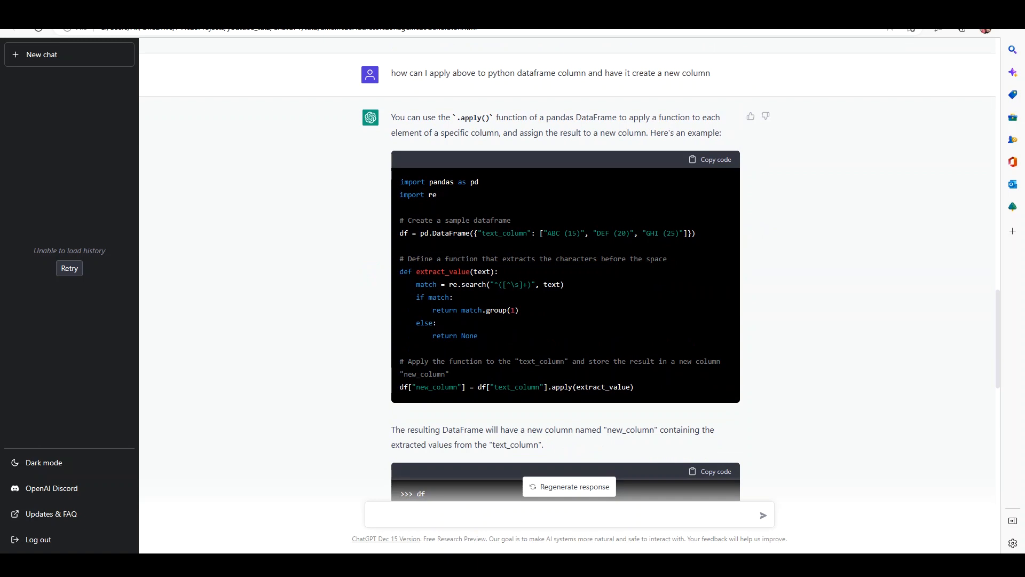
pyautogui.moveTo(706, 161)
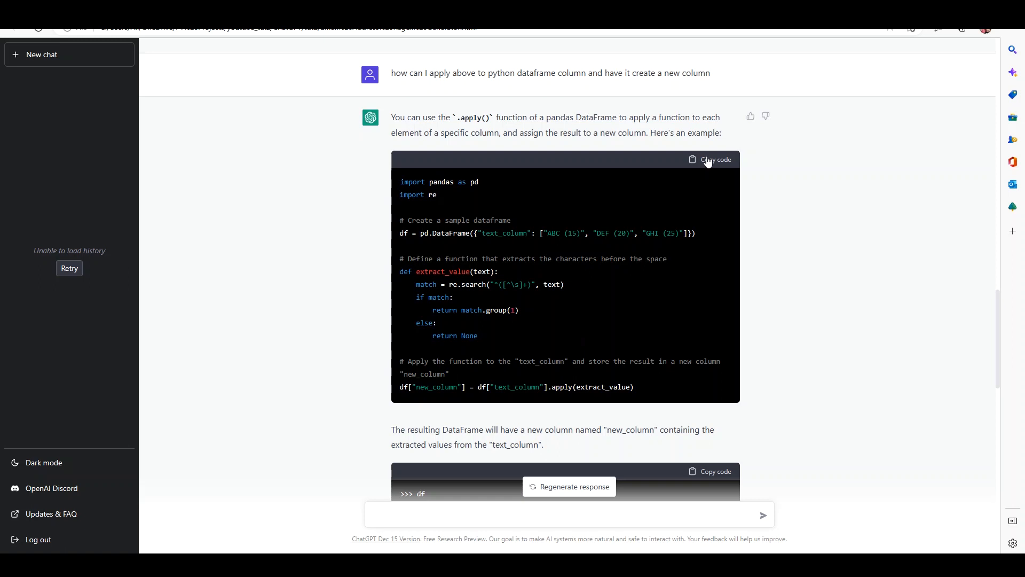
pyautogui.click(709, 160)
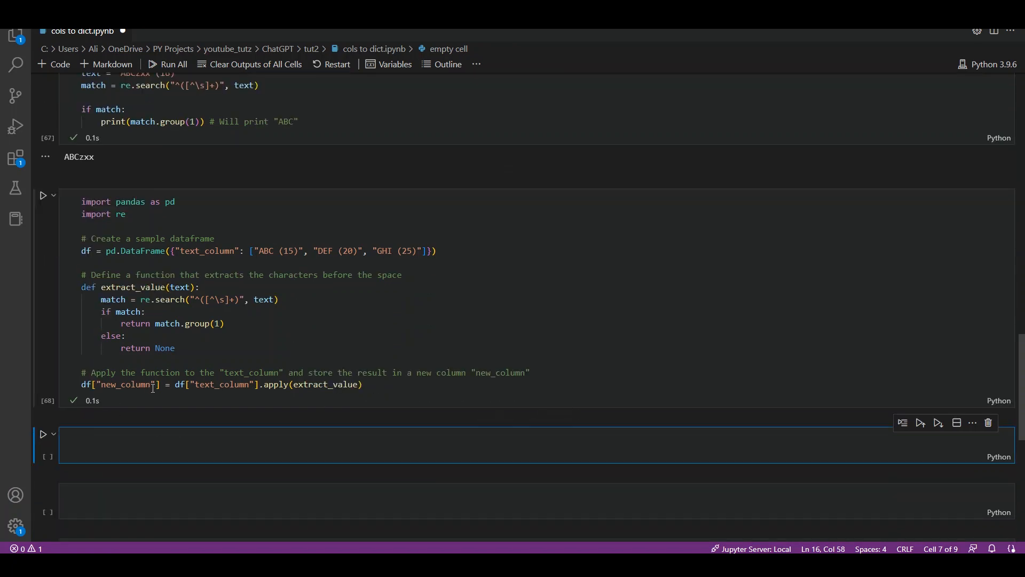
# Preview df["new_column"].head(3), then extend it to show text_column alongside new_column
pyautogui.write('df["new_column"].head(3')
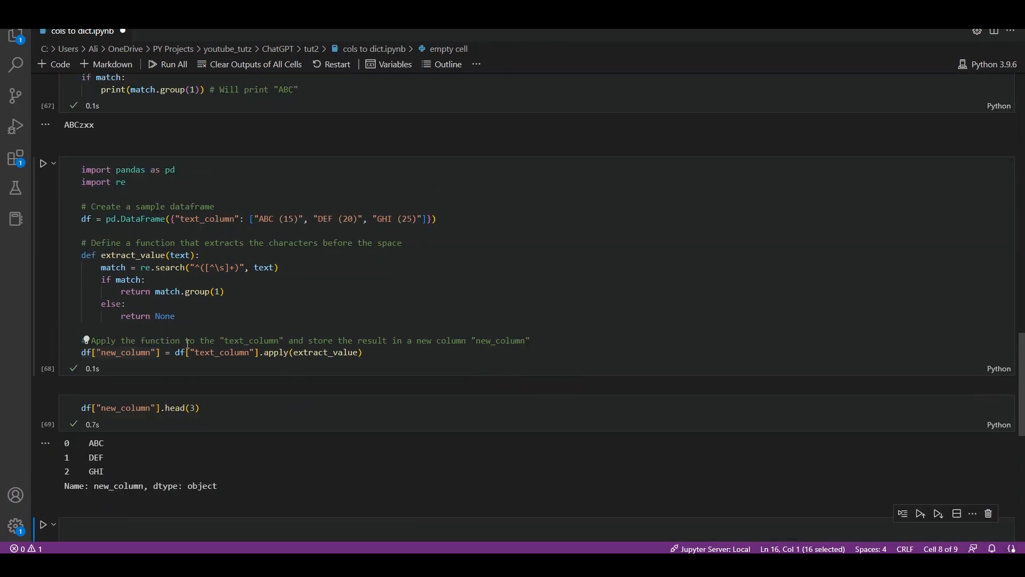
pyautogui.click(118, 408)
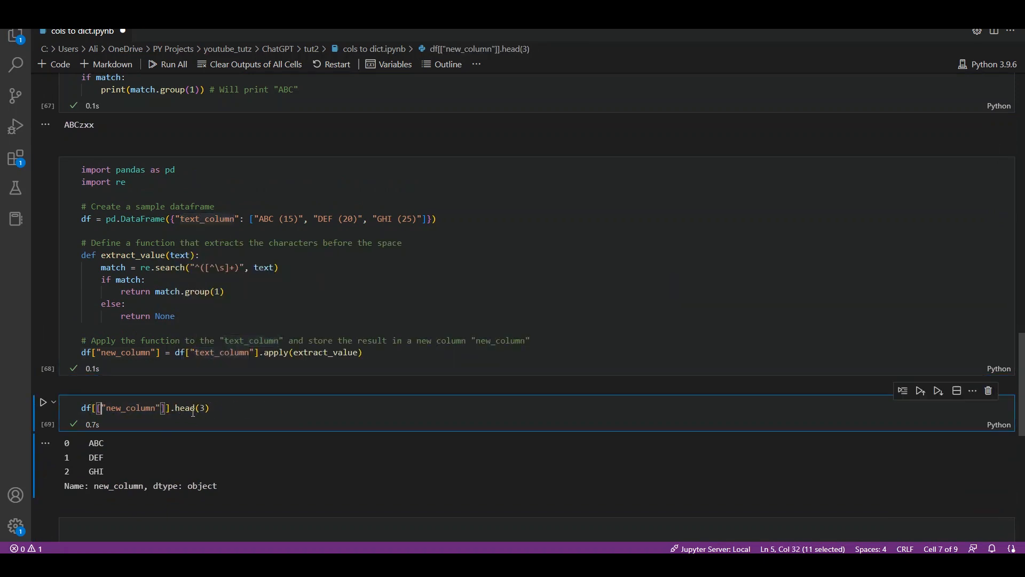
pyautogui.write('"text_column"')
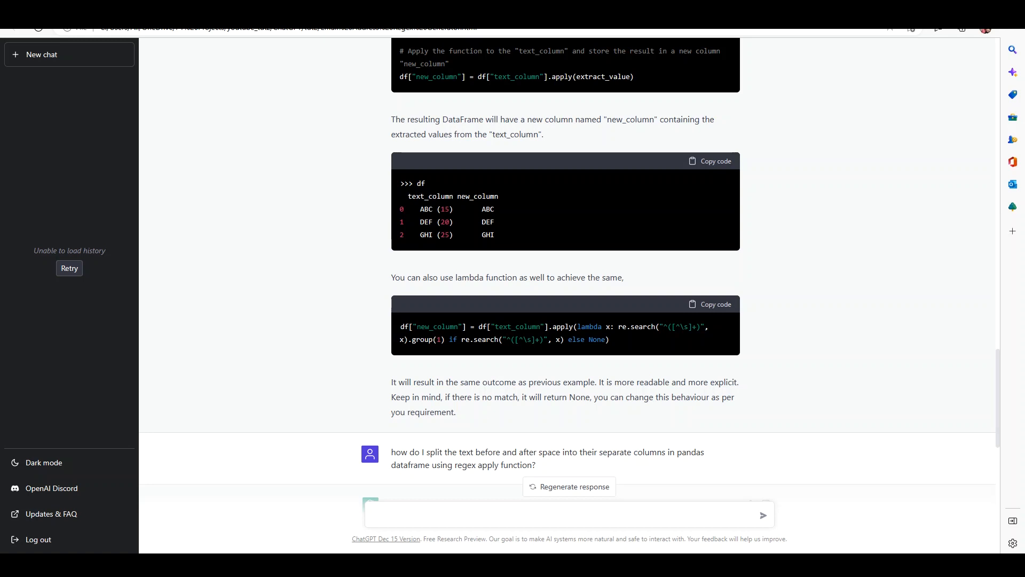
pyautogui.moveTo(611, 346)
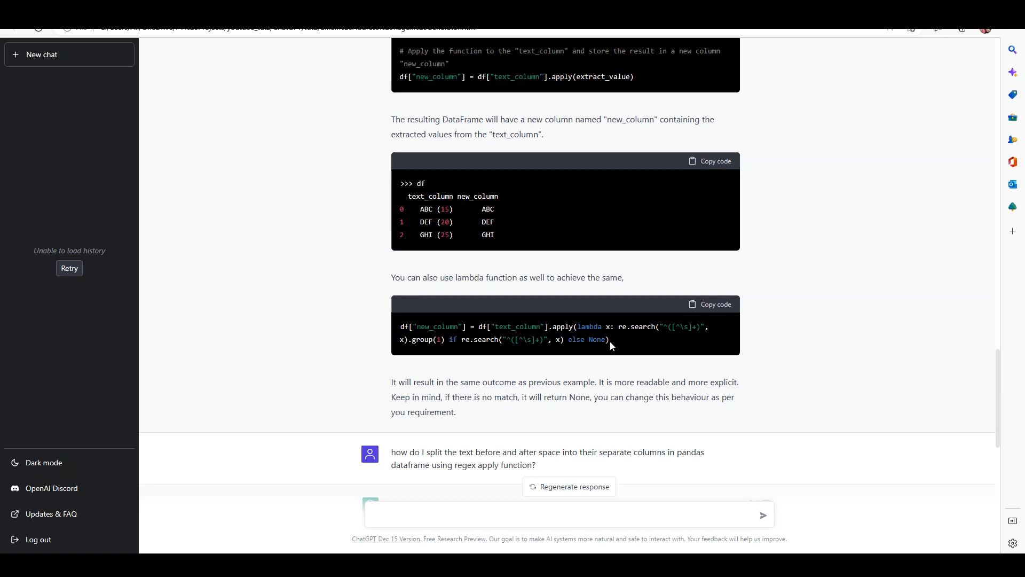
pyautogui.moveTo(642, 94)
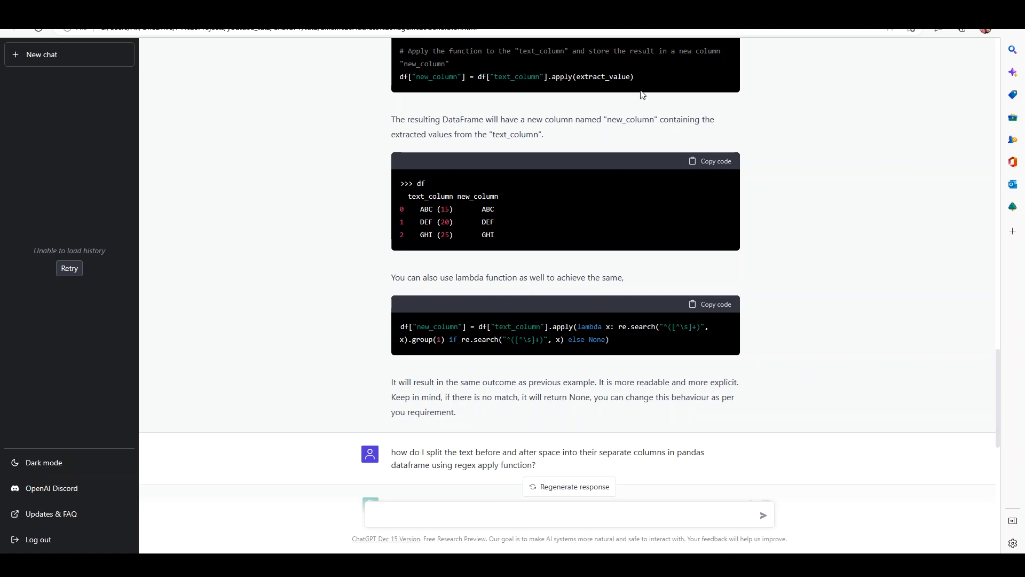
pyautogui.moveTo(626, 227)
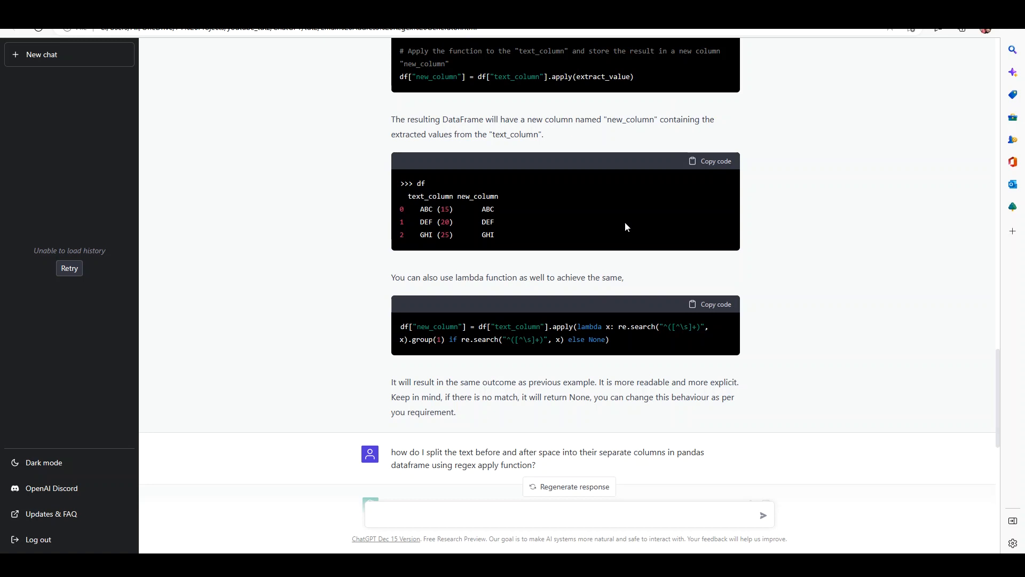
pyautogui.moveTo(791, 271)
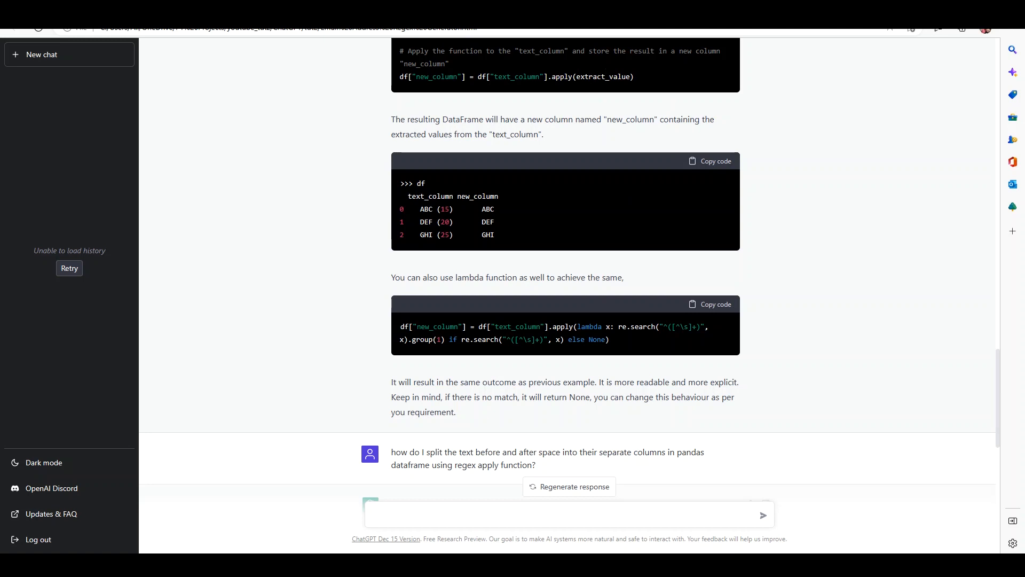
# Scroll to the str.extract answer splitting text into before/after space columns
pyautogui.scroll(-3)
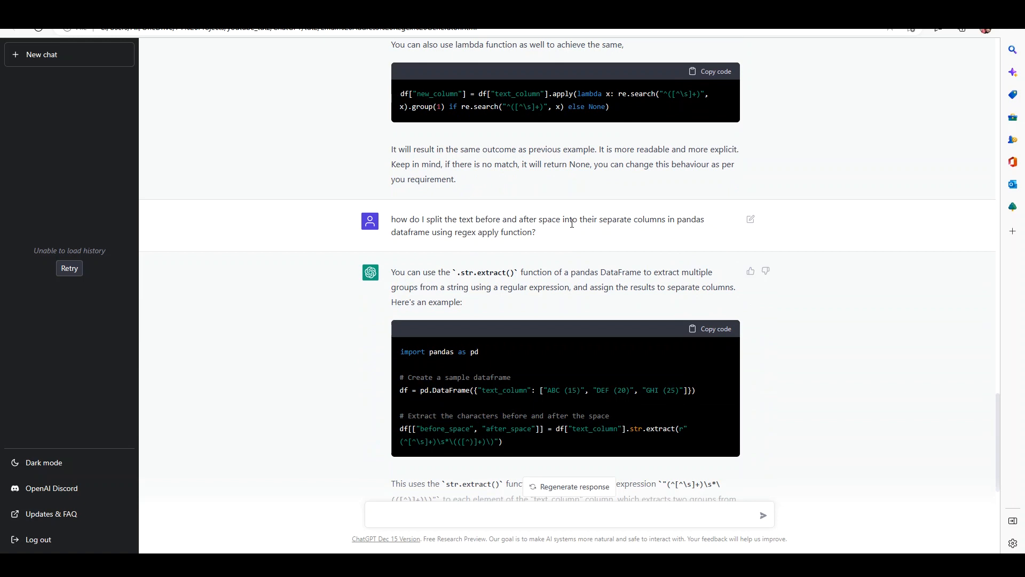
pyautogui.moveTo(658, 224)
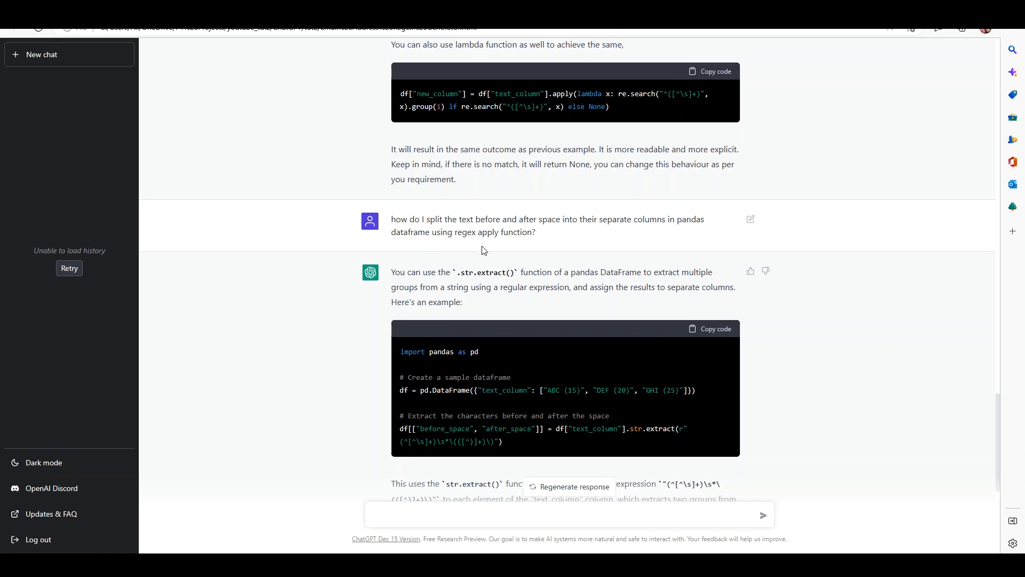
pyautogui.moveTo(652, 273)
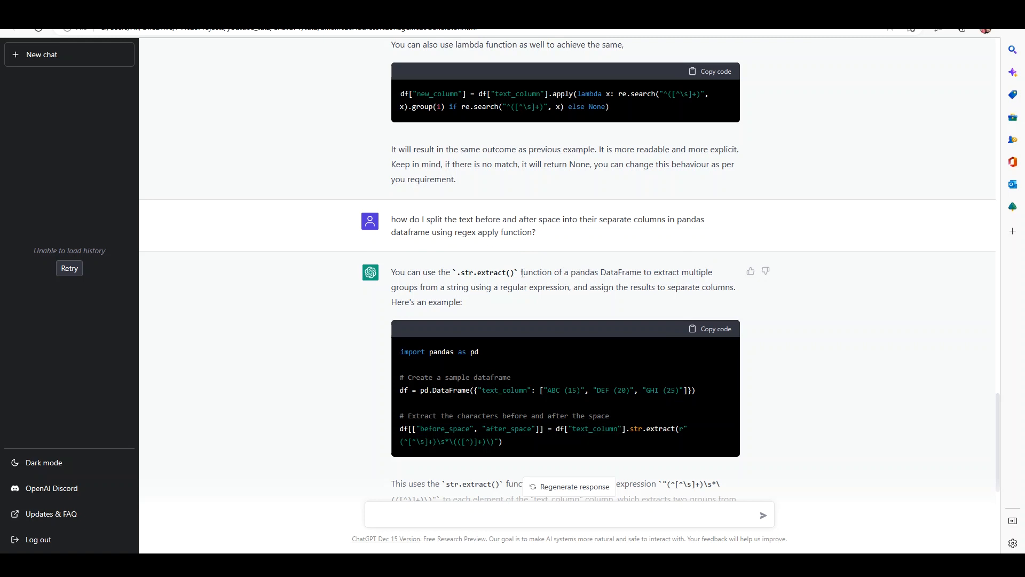
pyautogui.moveTo(677, 260)
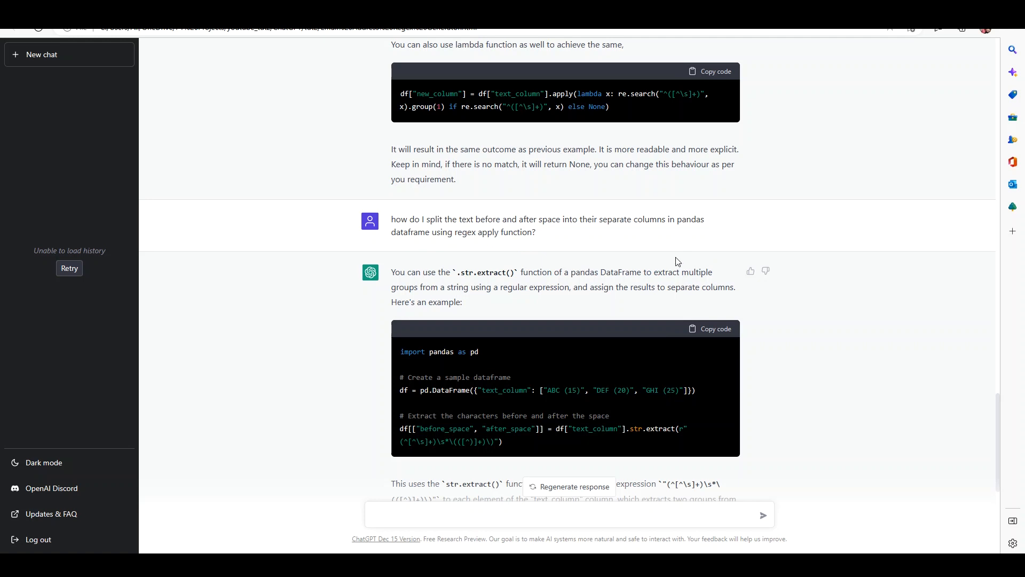
pyautogui.scroll(-3)
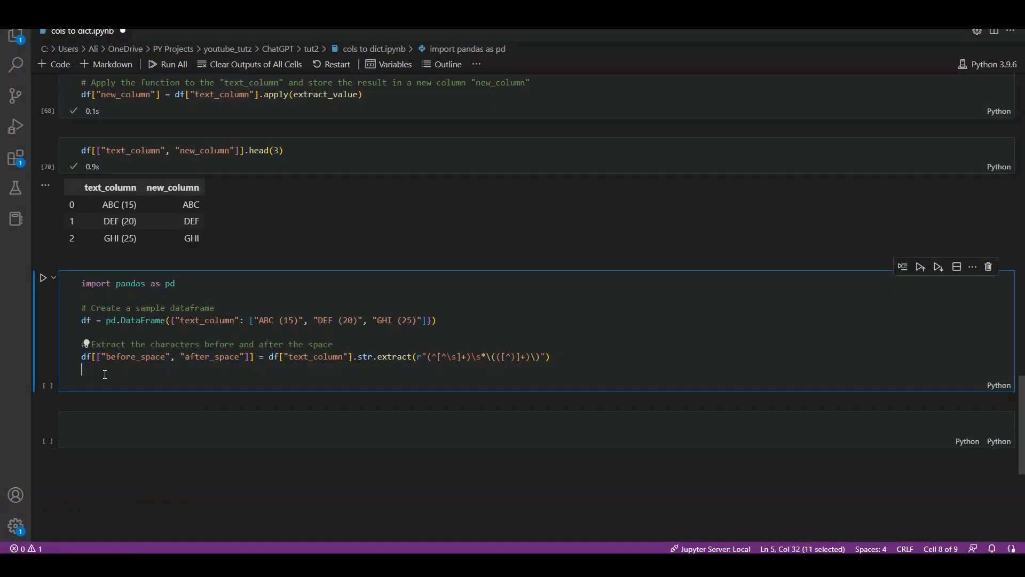
# Preview before_space and after_space with head(3), then run df.head(3) showing all three columns
pyautogui.write('df[["before_space", "after_space"]].head(3')
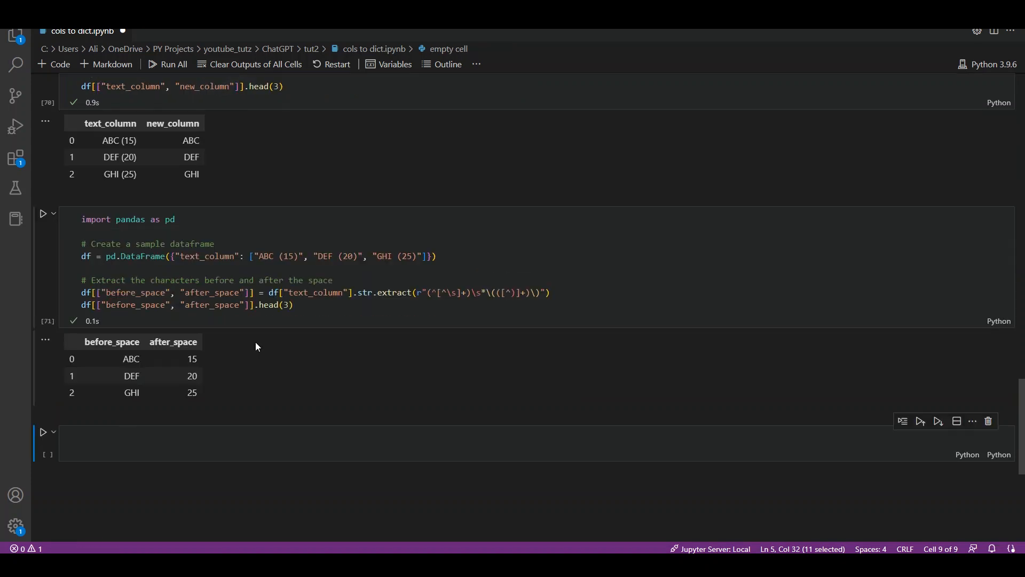
pyautogui.moveTo(276, 356)
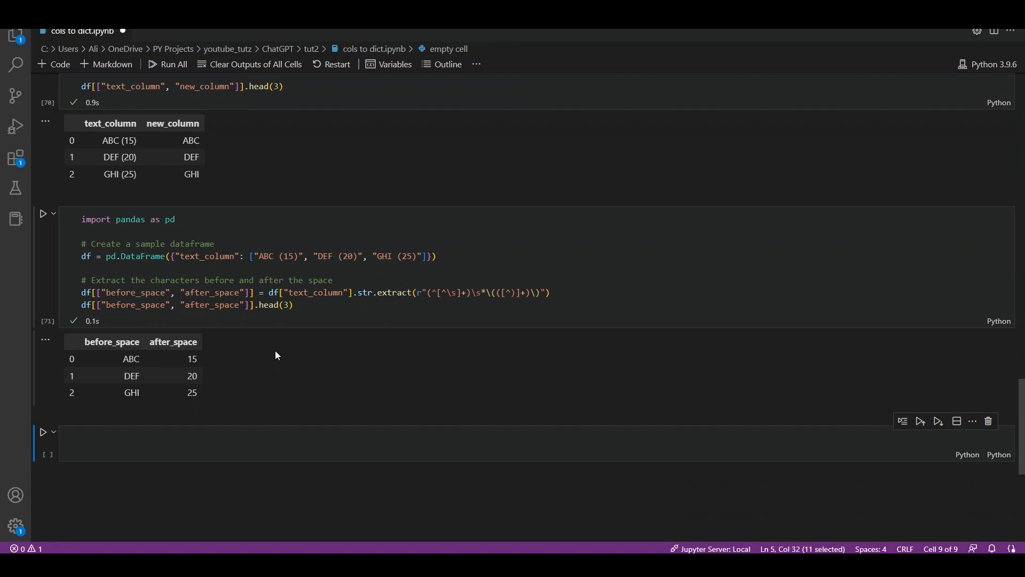
pyautogui.moveTo(103, 322)
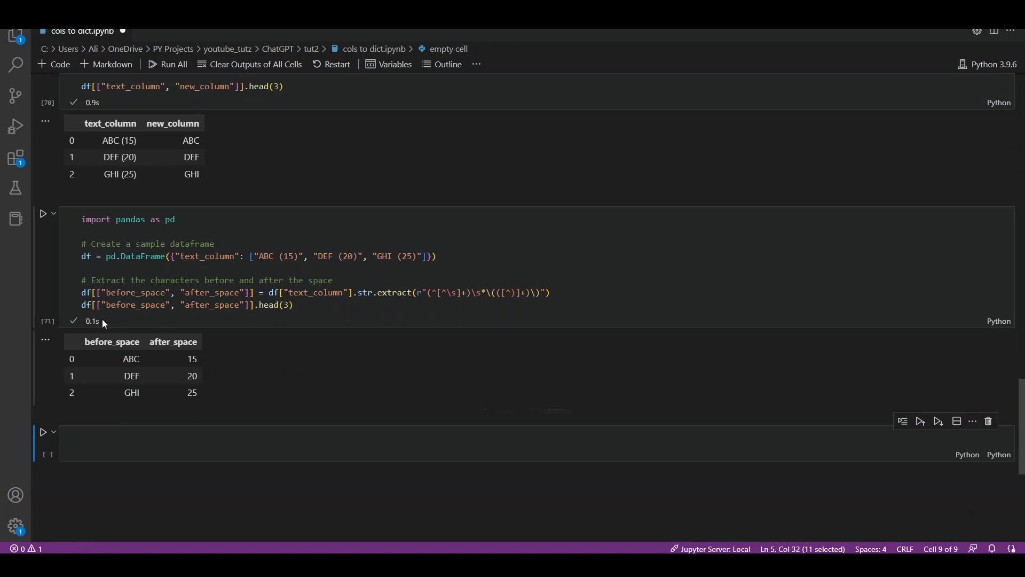
pyautogui.write('df.head(3')
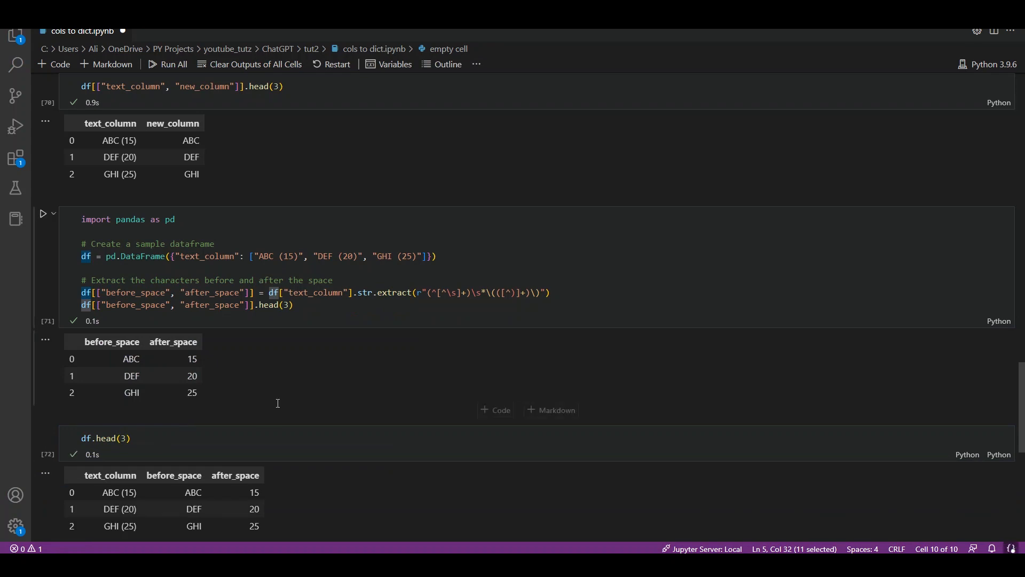
pyautogui.scroll(-3)
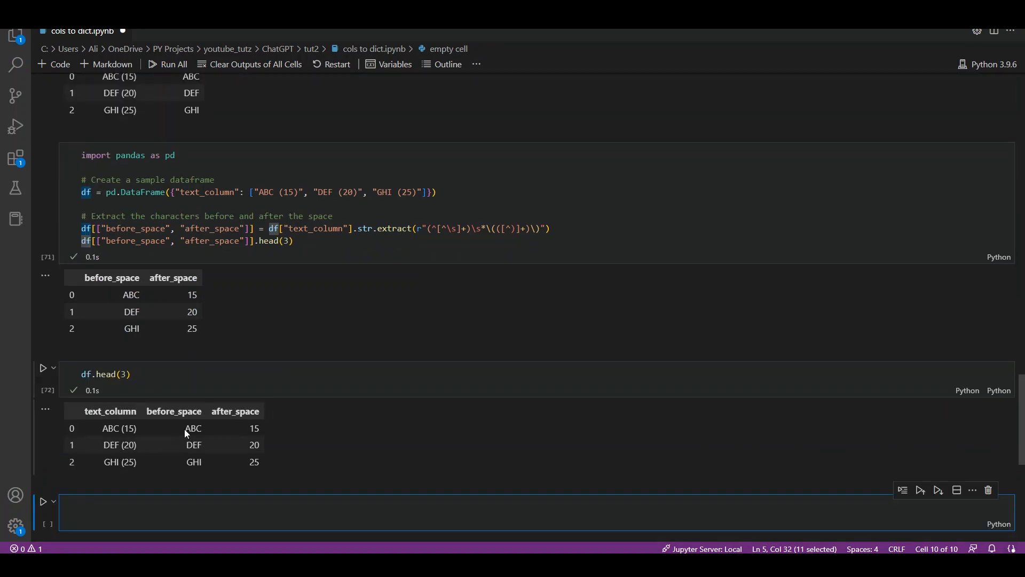
pyautogui.moveTo(205, 439)
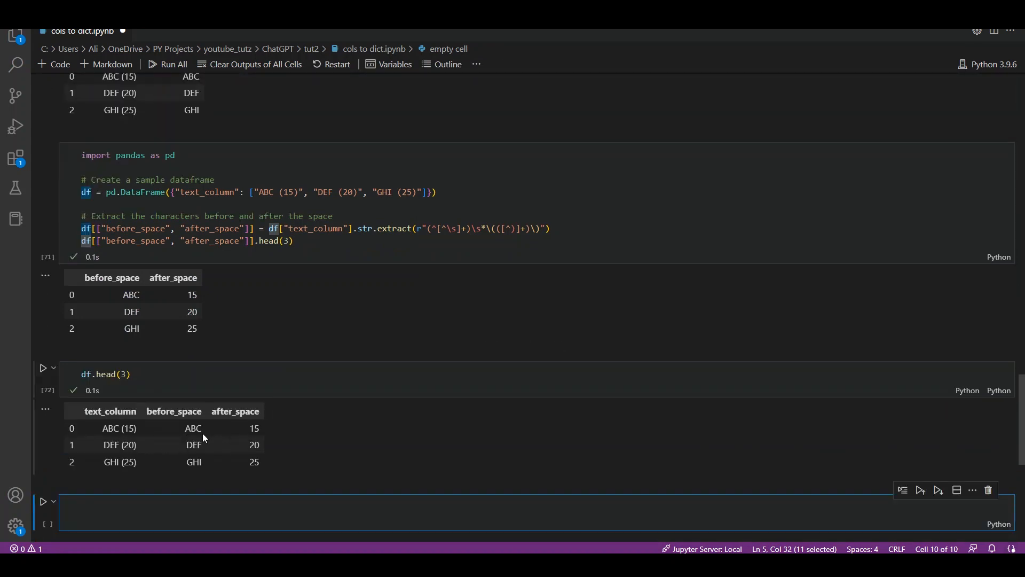